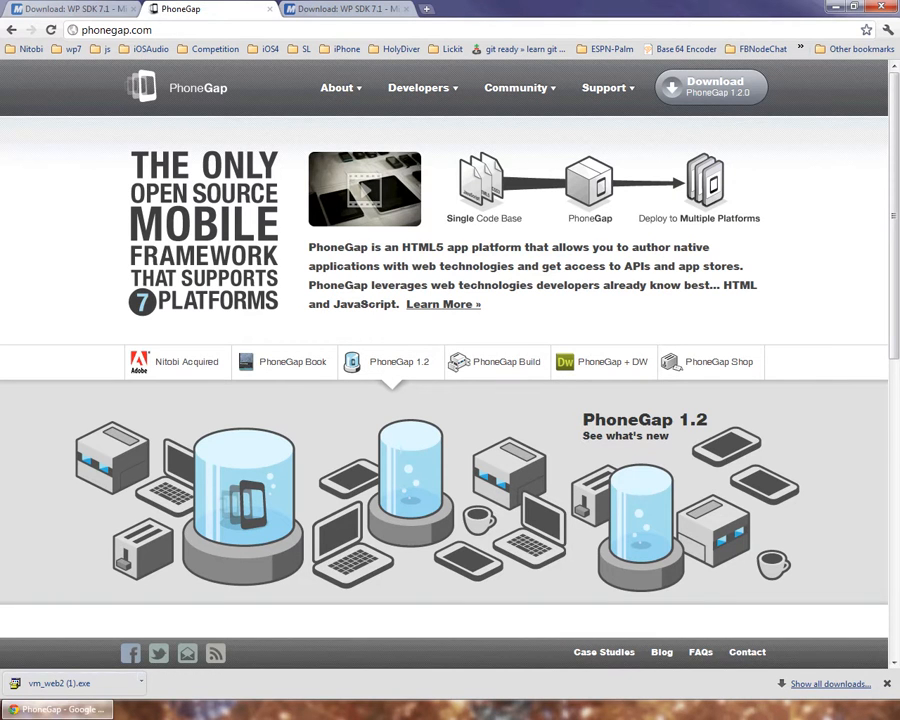
Step: Open PhoneGap's Windows Phone getting-started guide and follow the Windows Phone SDK download link
left_click(503, 362)
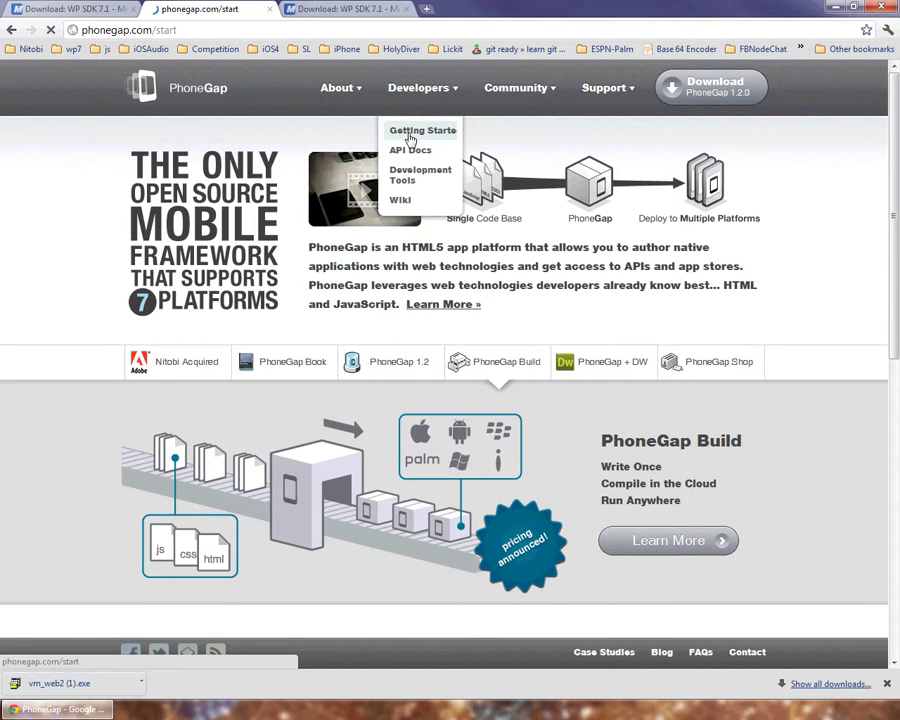
left_click(421, 130)
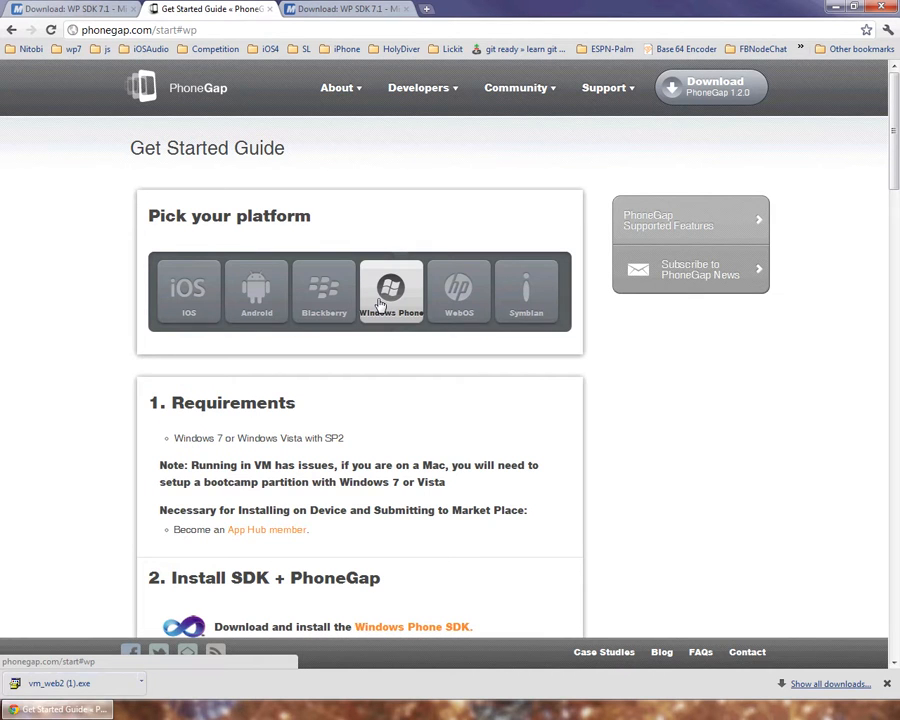
scroll("down", 3)
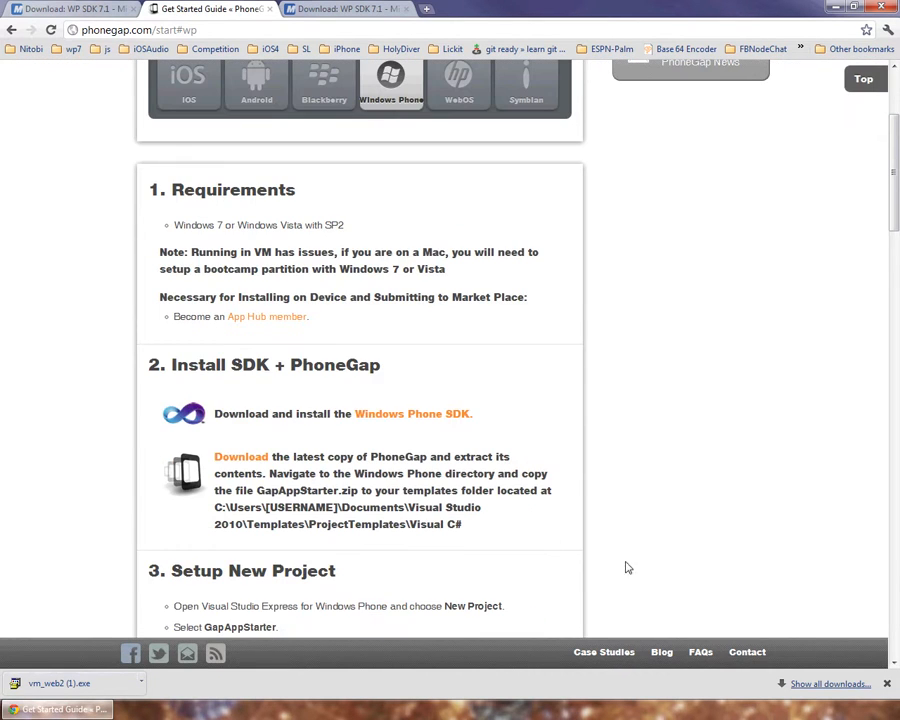
mouse_move(662, 449)
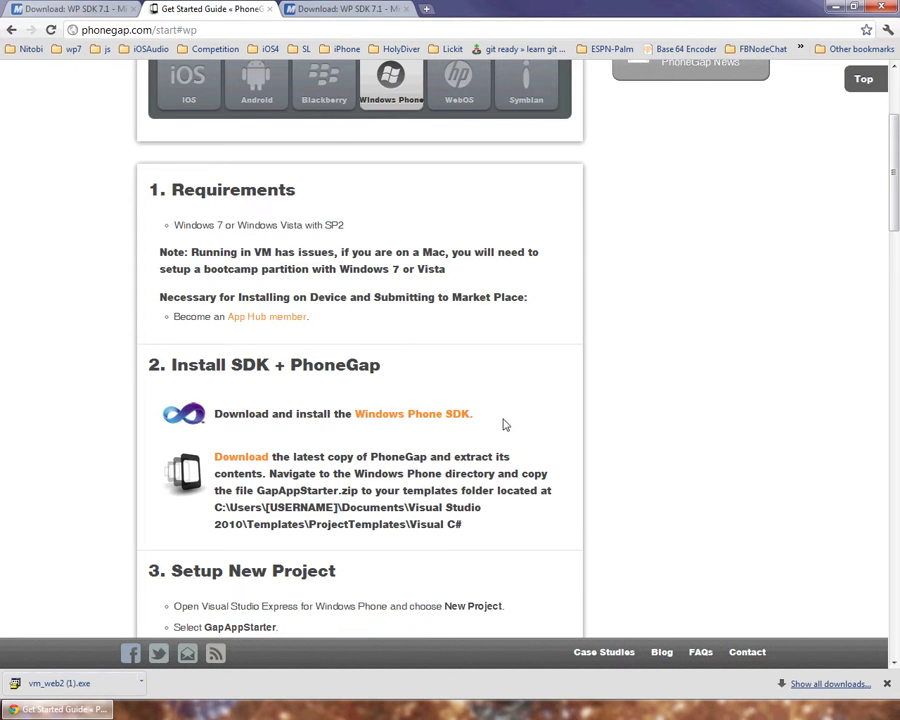
mouse_move(429, 422)
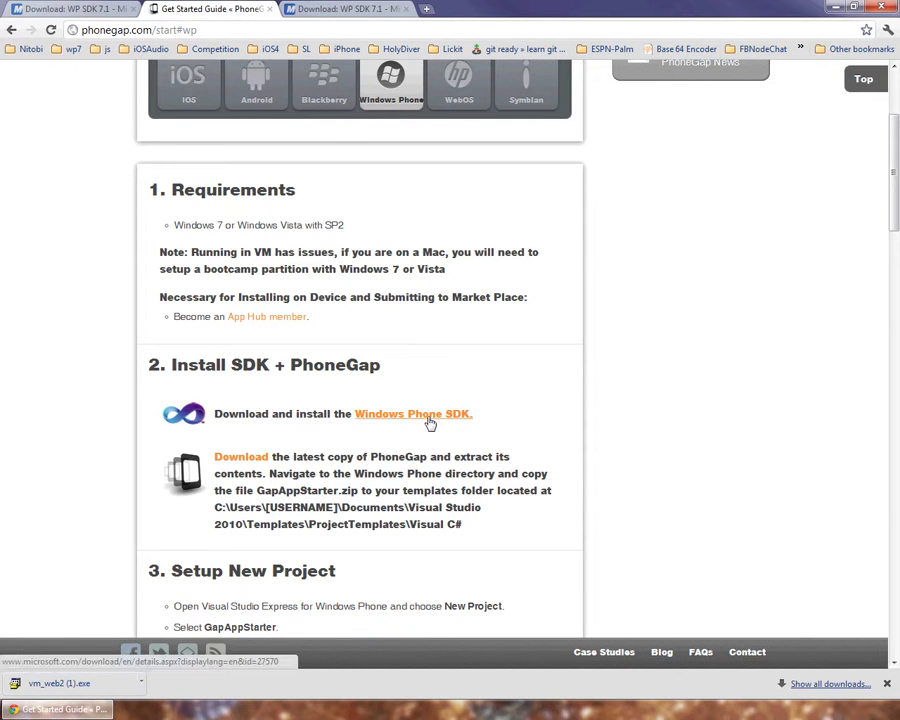
left_click(414, 414)
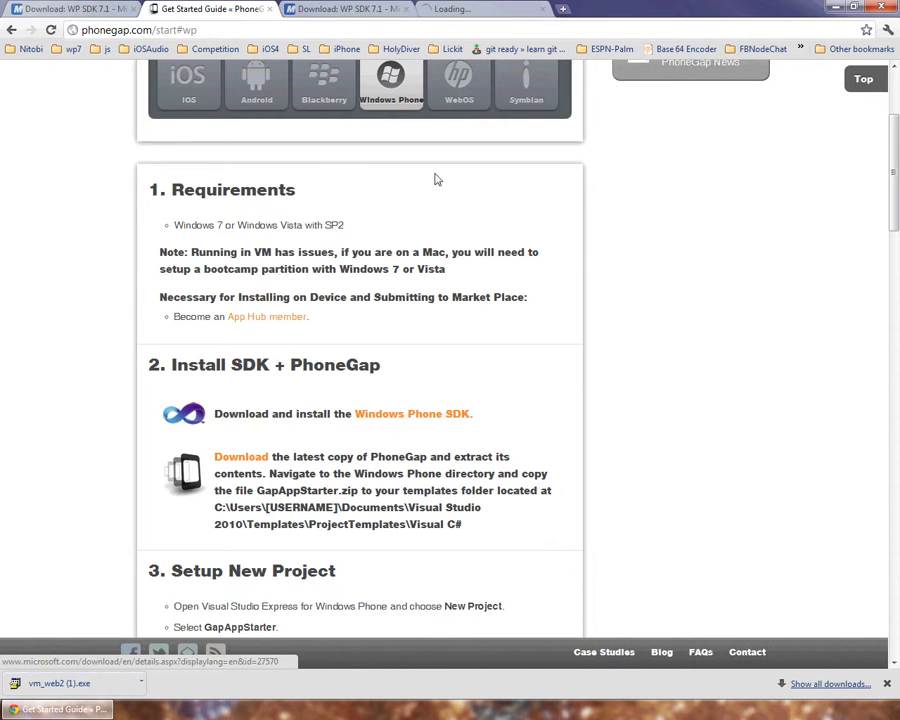
Step: Review the Windows Phone SDK 7.1 Download Center page listing the vm_web2.exe installer
left_click(418, 413)
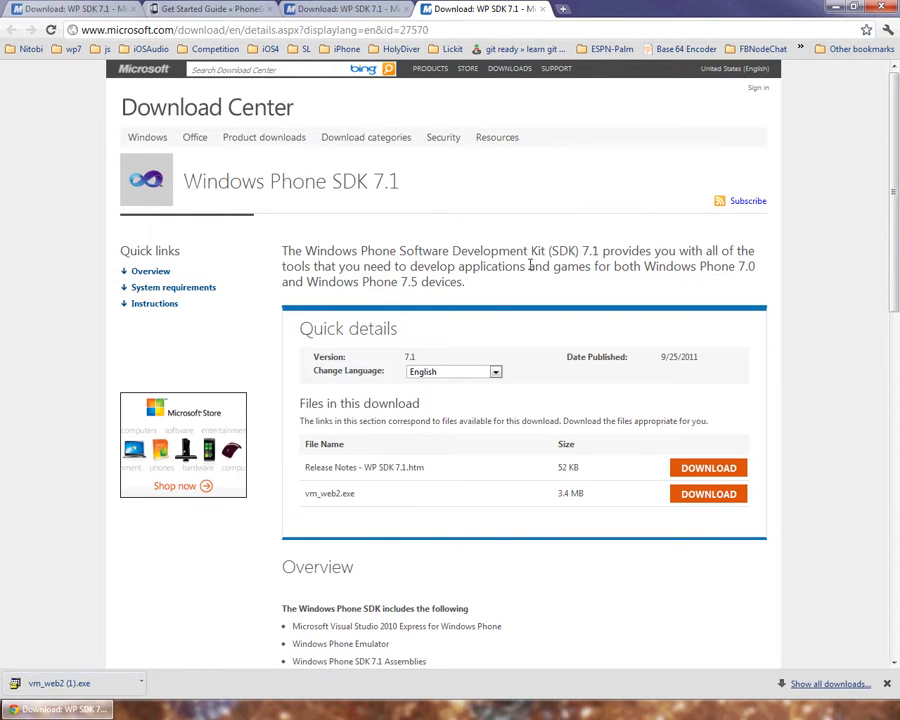
scroll("down", 3)
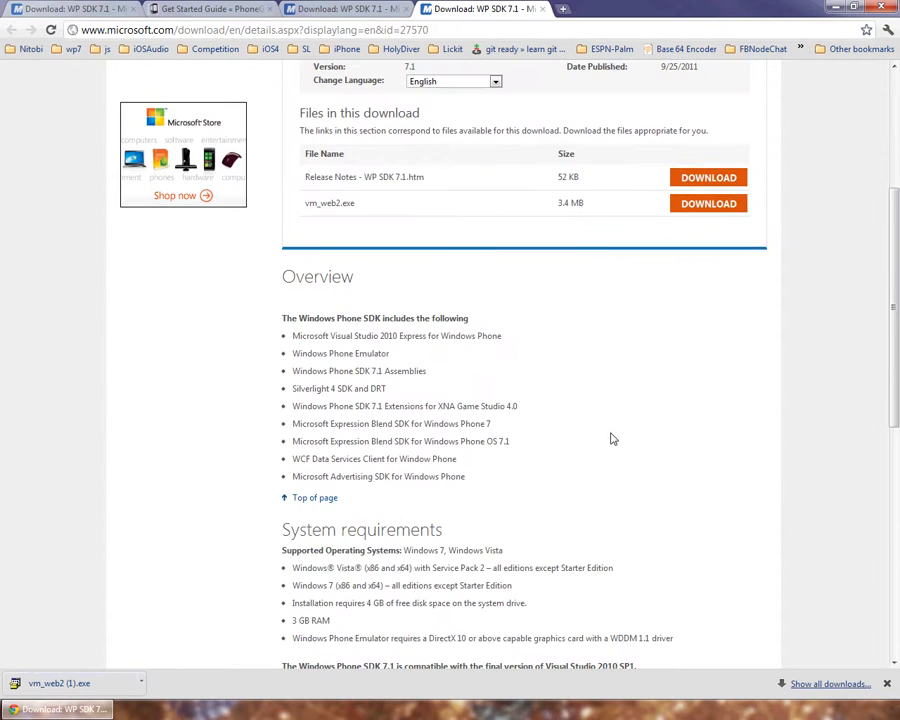
scroll("up", 3)
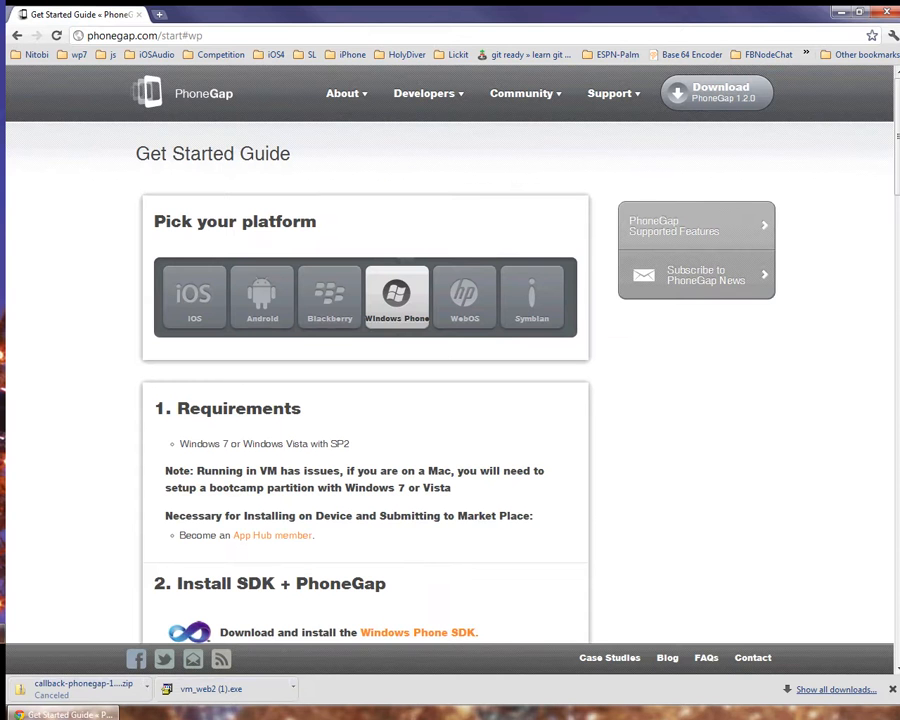
mouse_move(415, 446)
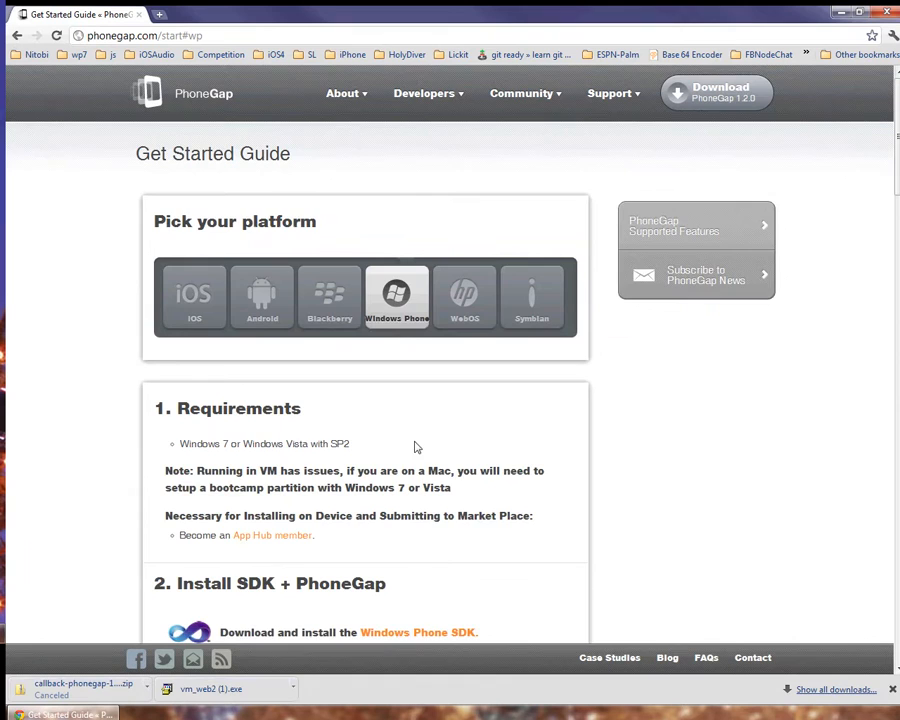
Step: Scroll through the Windows Phone steps of the PhoneGap Get Started Guide
scroll("down", 3)
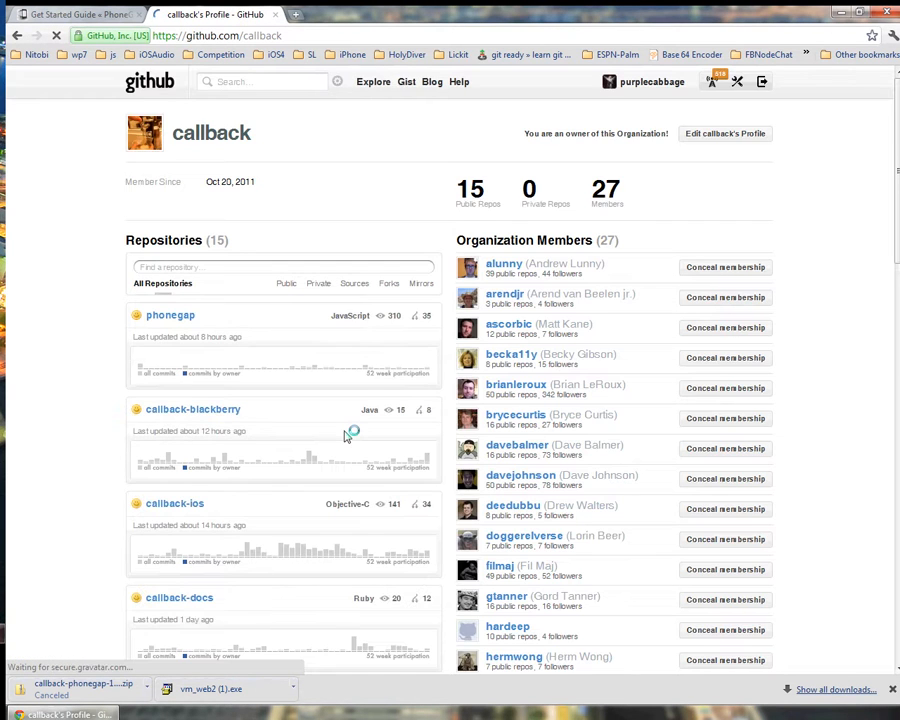
Step: Scroll the callback repositories and open callback-windows-phone
scroll("down", 3)
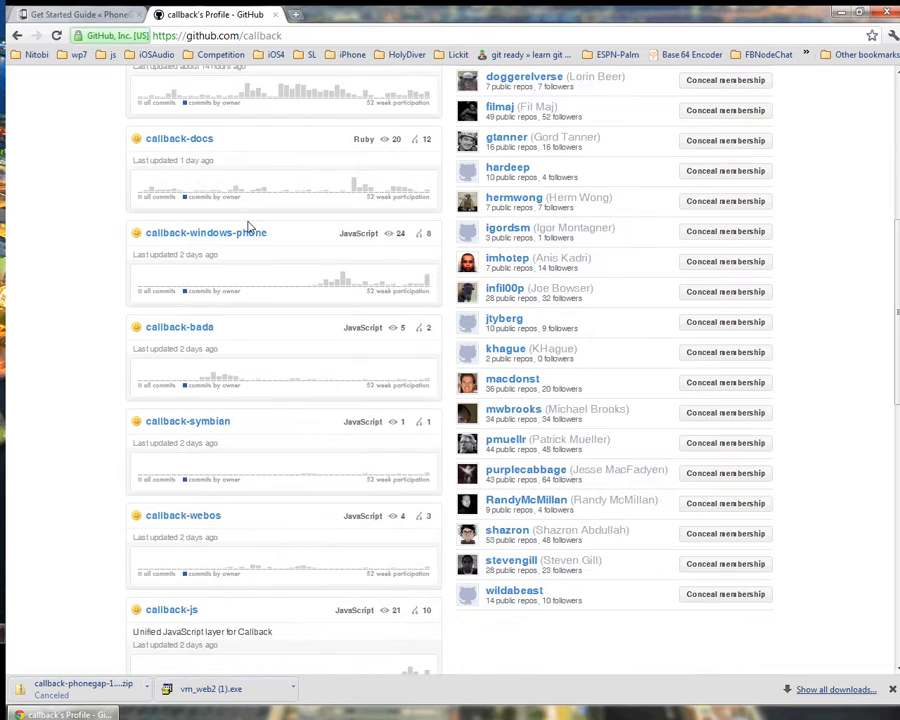
left_click(205, 232)
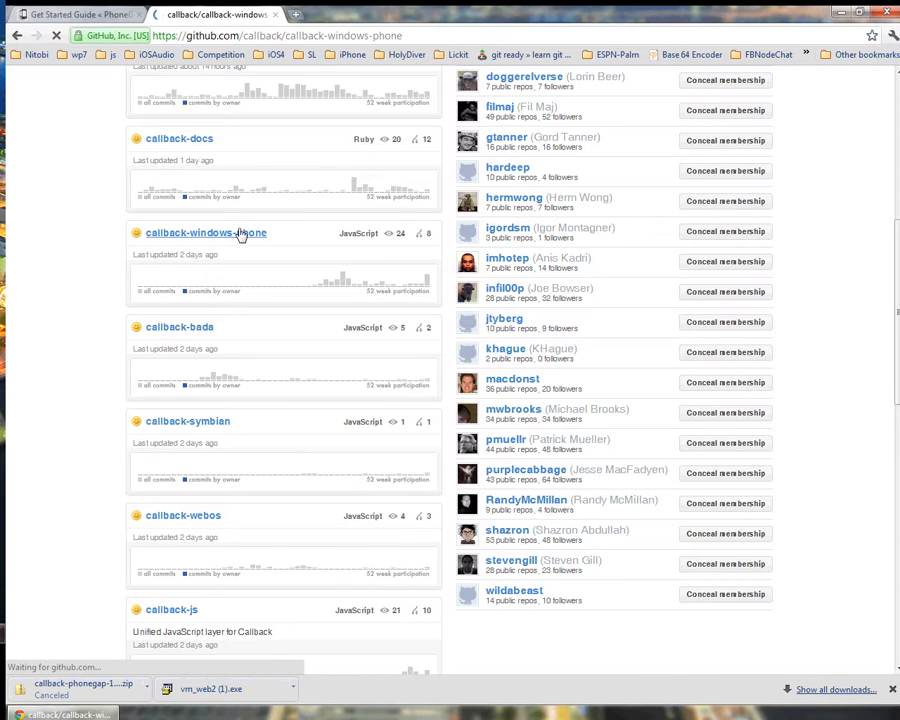
left_click(205, 232)
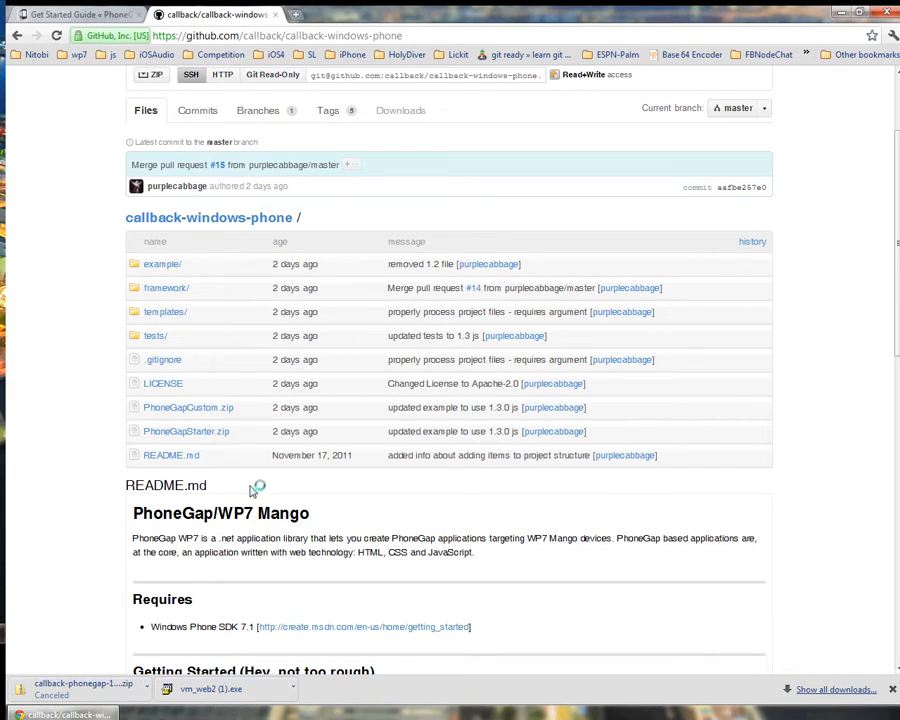
mouse_move(344, 502)
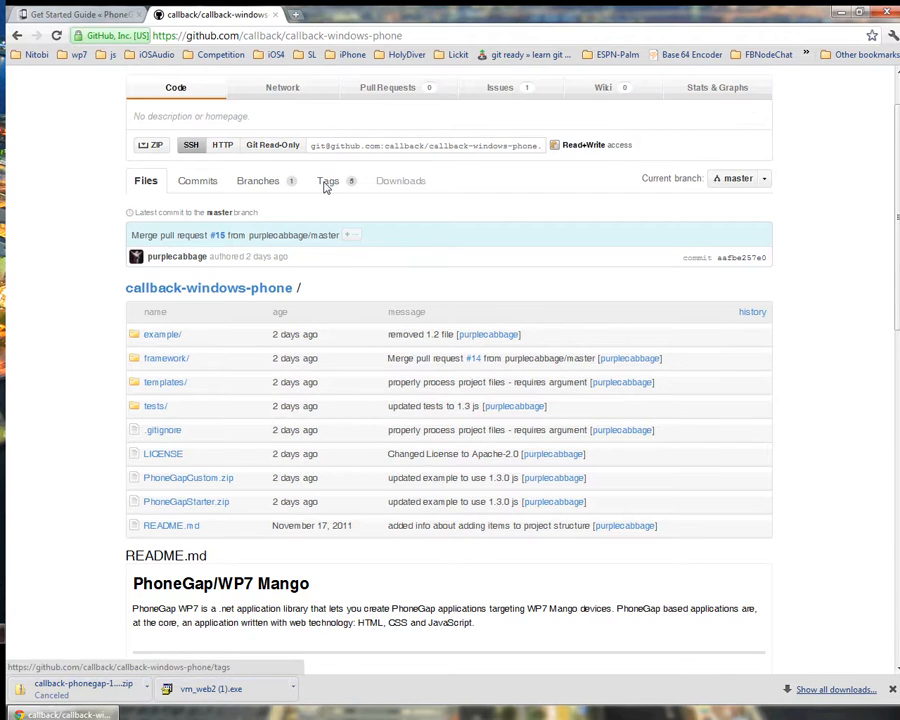
Step: Download callback-windows-phone 1.3.0.zip from the repository's Tags list
left_click(324, 181)
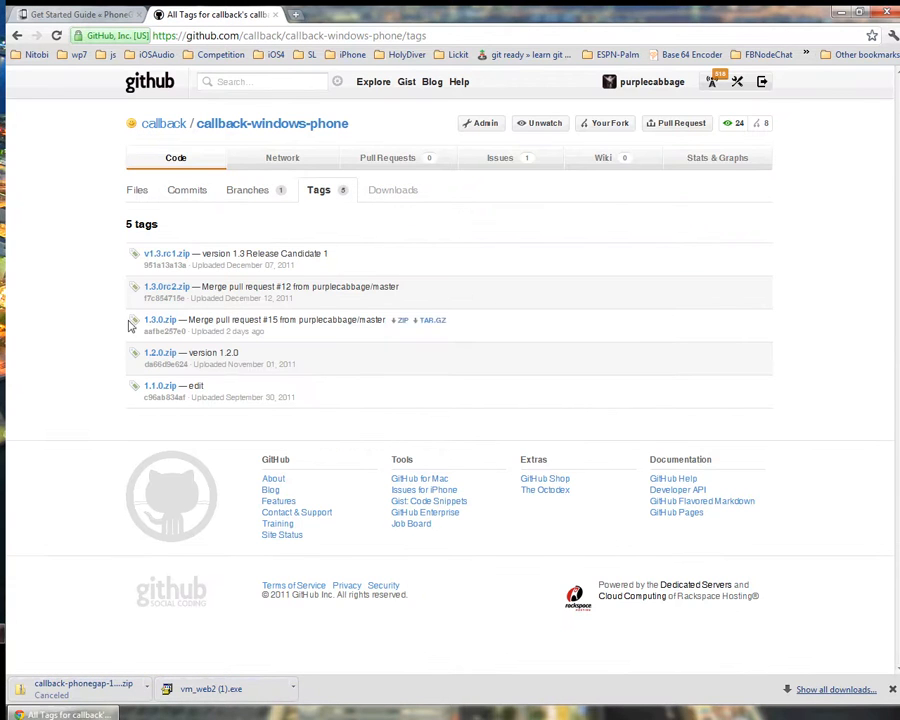
left_click(157, 320)
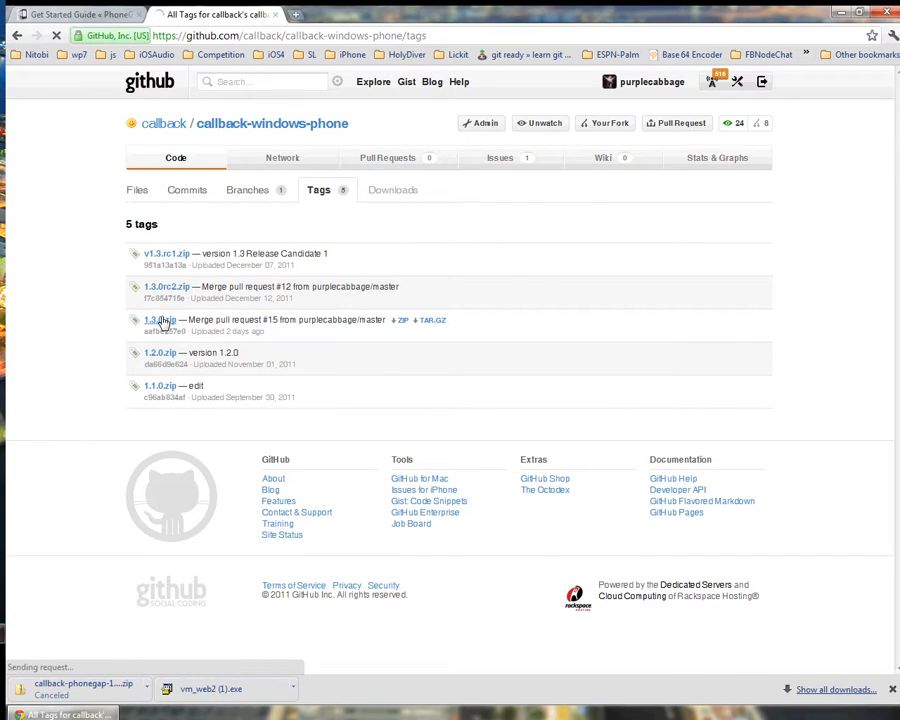
left_click(160, 320)
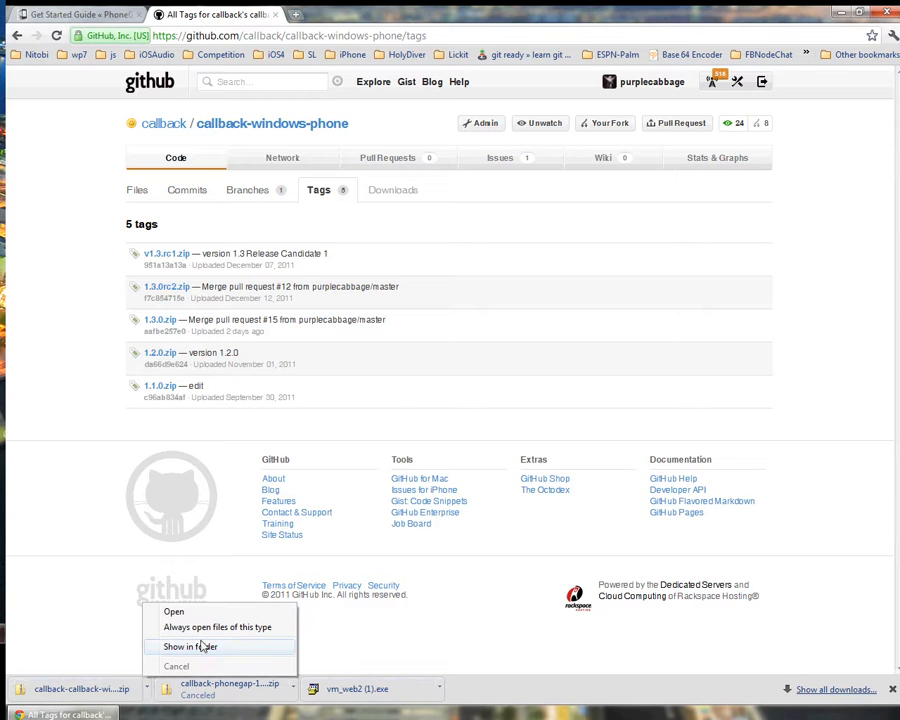
Step: Open the downloaded callback-windows-phone 1.3.0 zip and select PhoneGapStarter.zip
left_click(194, 648)
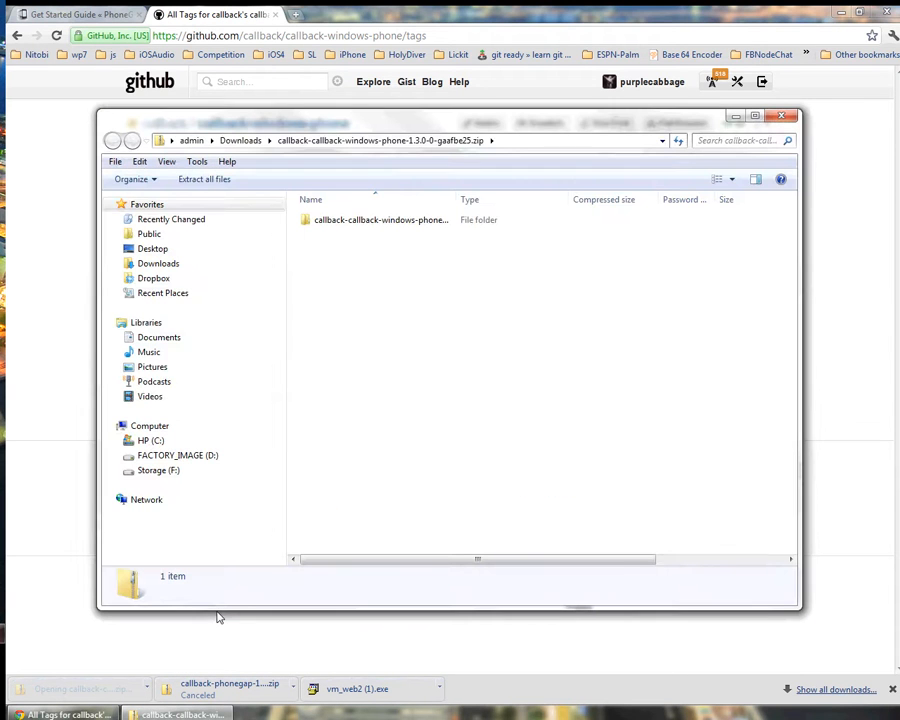
double_click(375, 219)
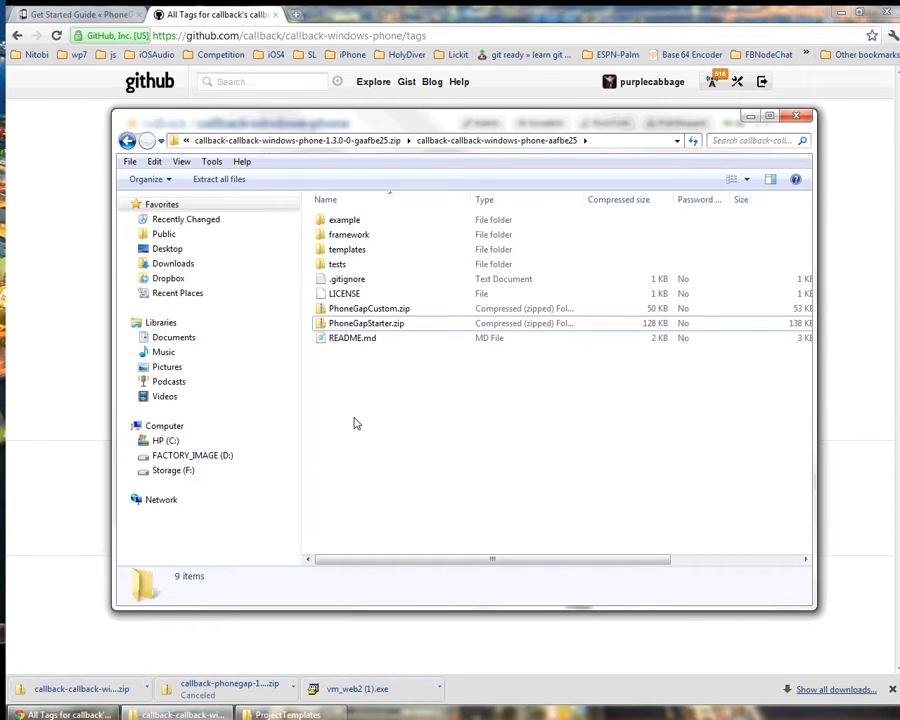
mouse_move(446, 428)
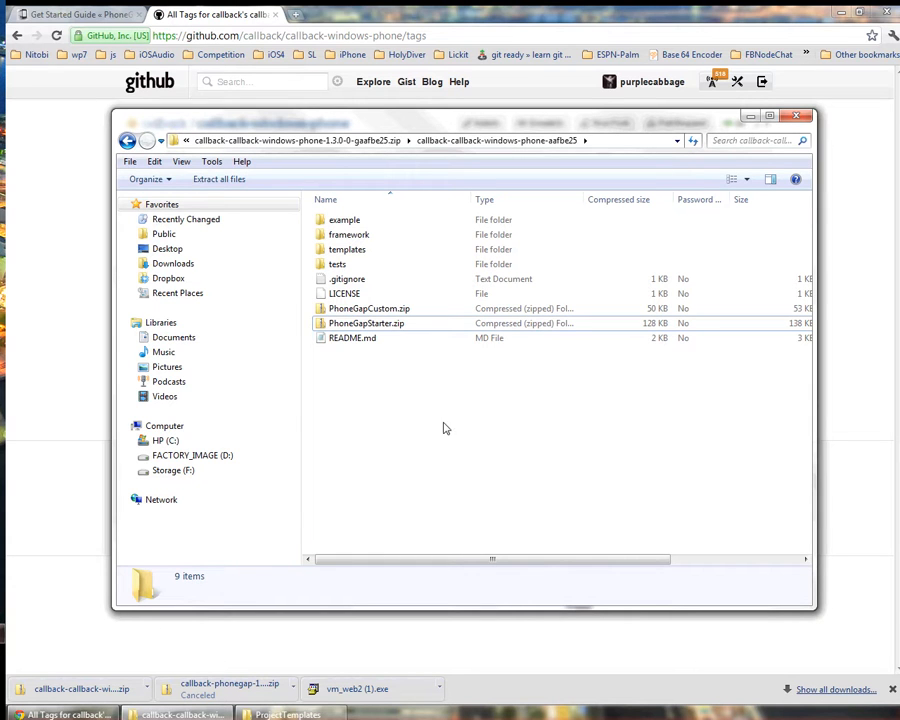
mouse_move(378, 384)
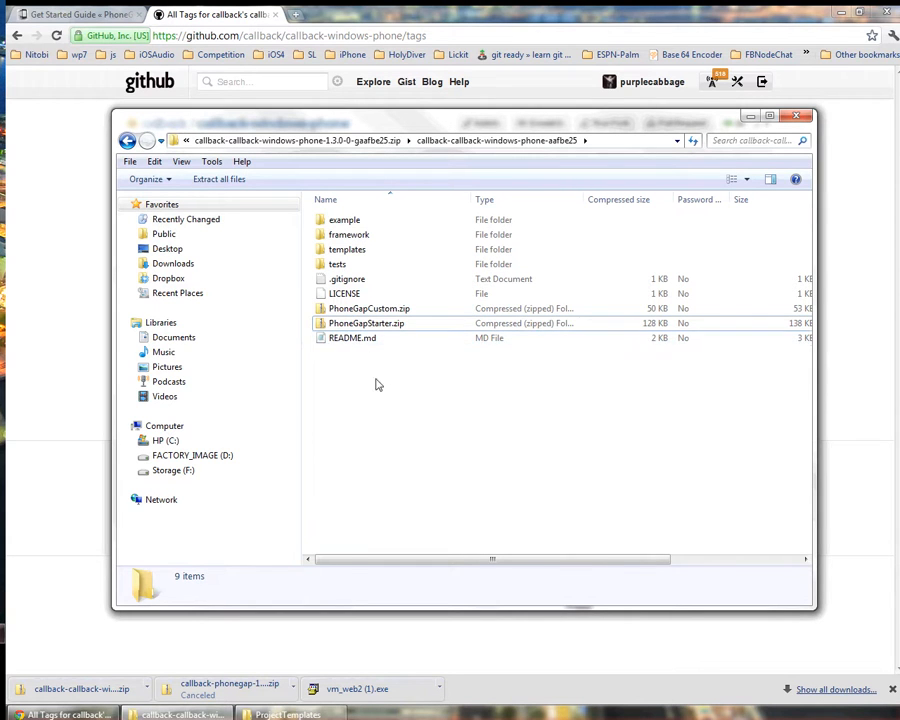
left_click(365, 323)
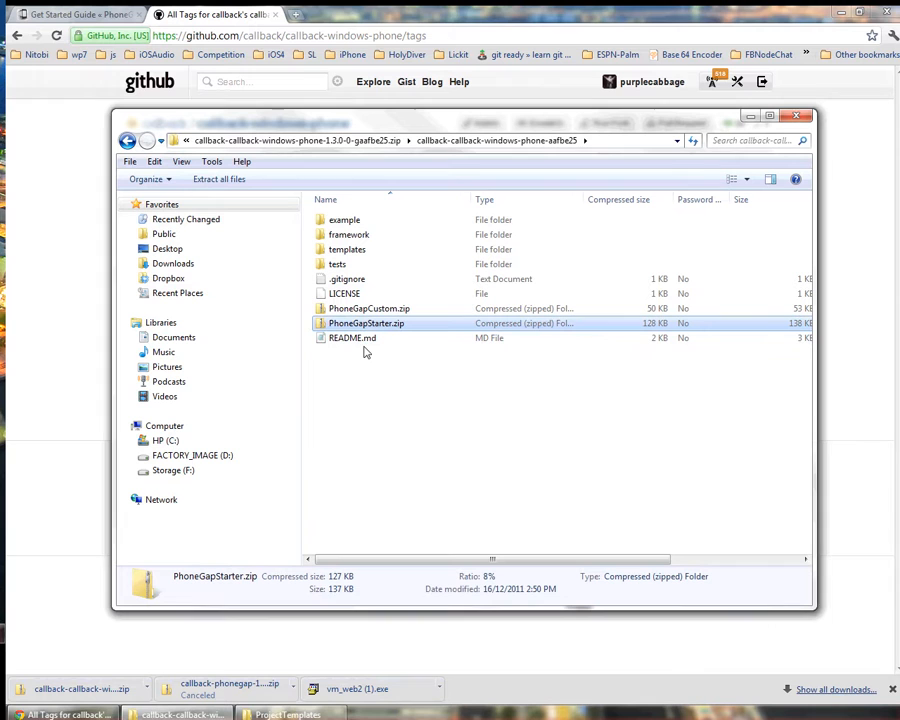
mouse_move(563, 494)
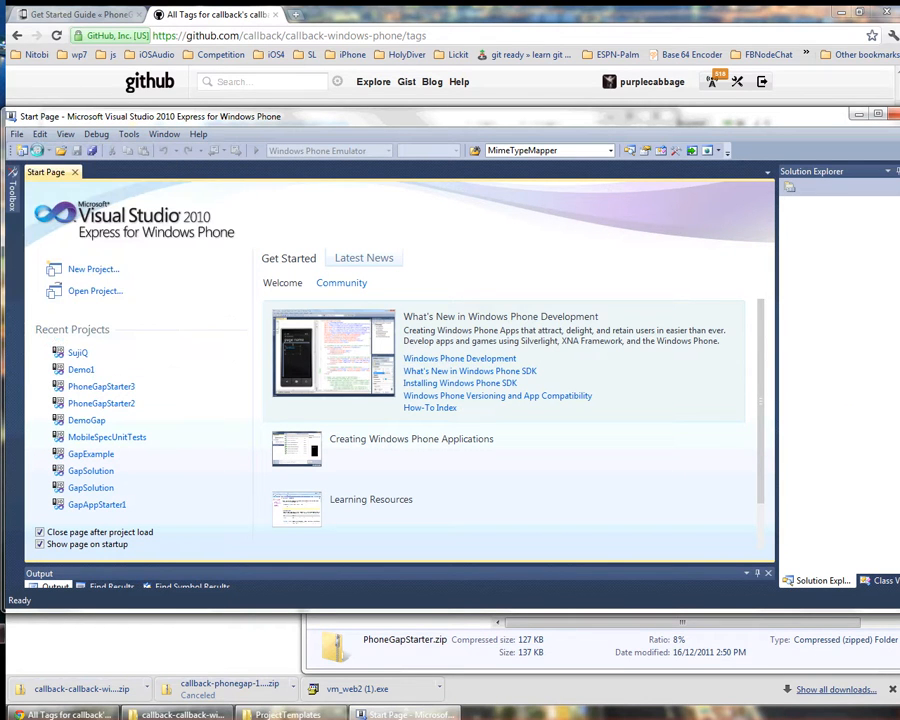
Step: Create project PhoneGapStarter4 from the Visual C# PhoneGapStarter template
left_click(95, 268)
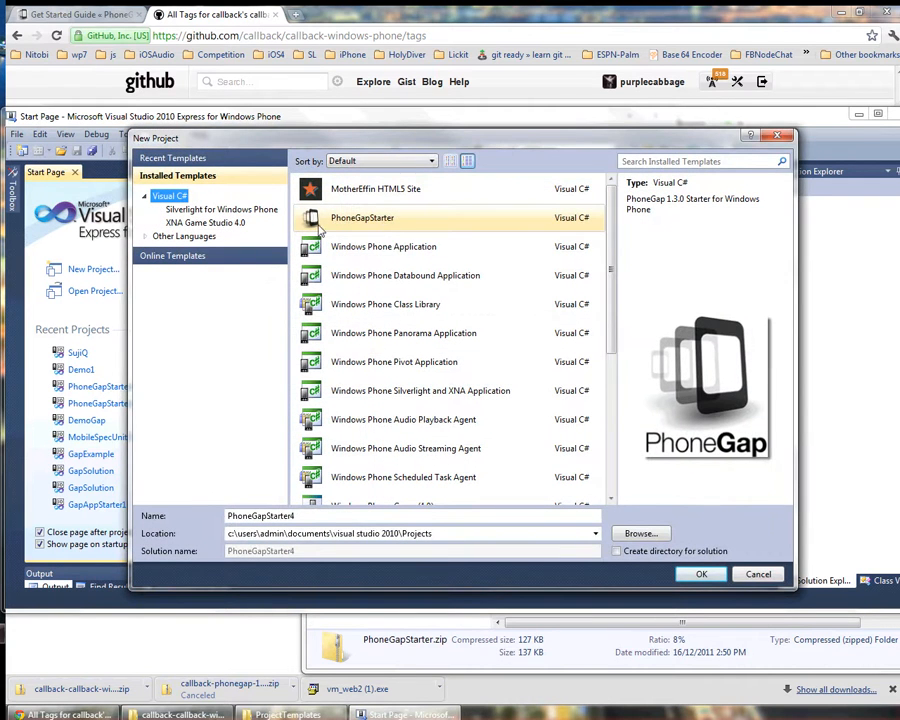
mouse_move(382, 226)
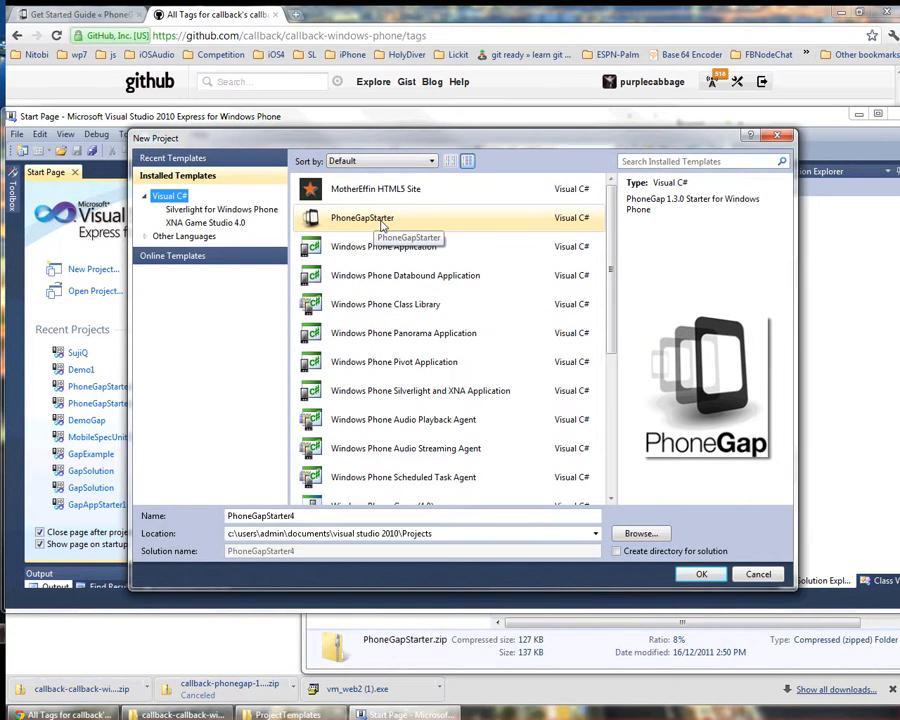
left_click(700, 574)
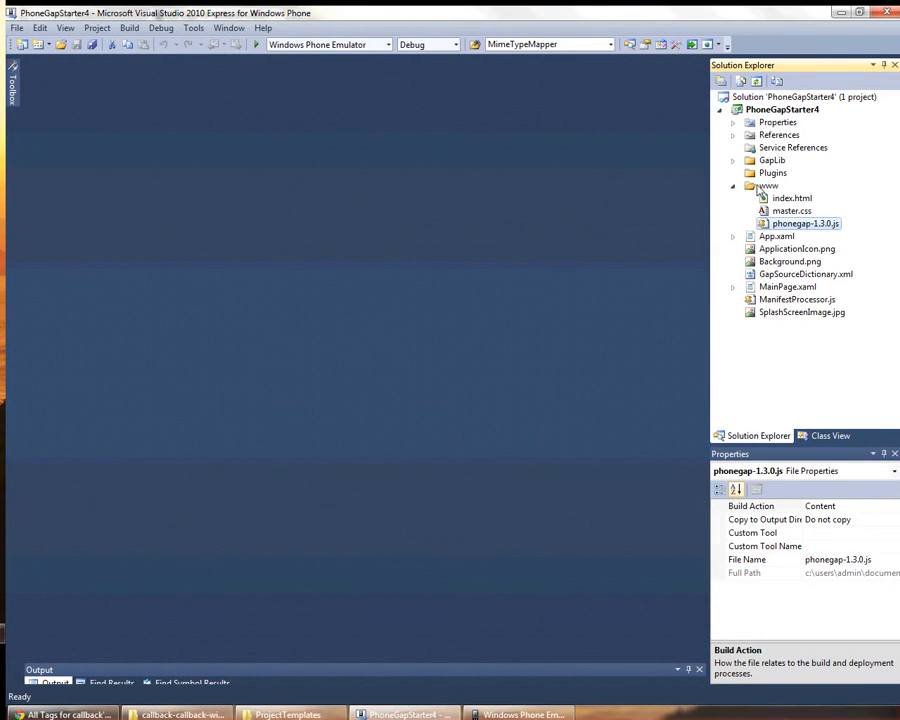
Step: Open index.html from the PhoneGapStarter4 project's www folder
left_click(768, 185)
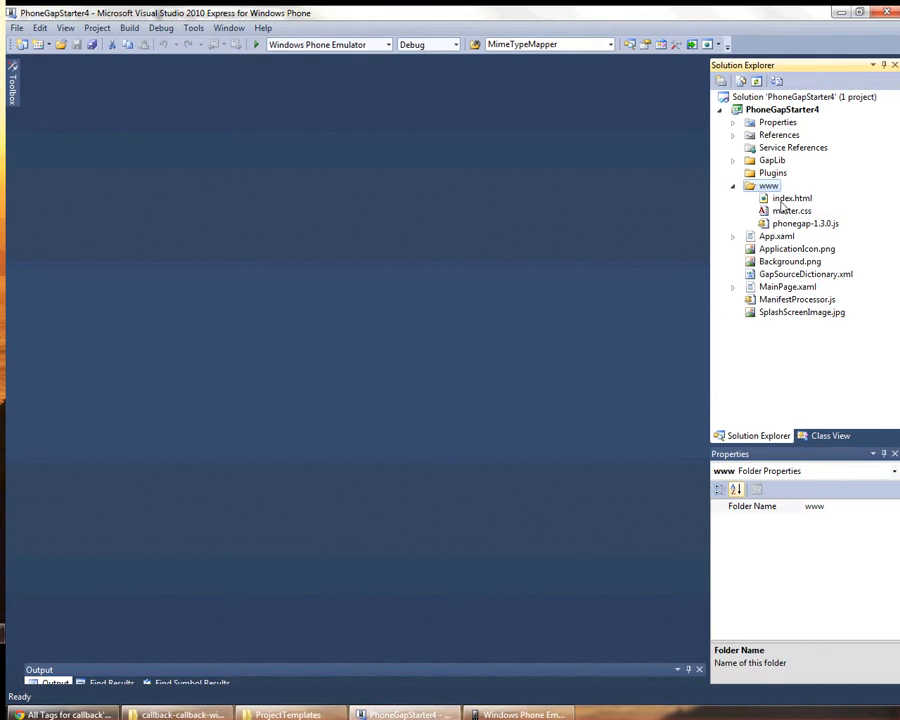
double_click(796, 201)
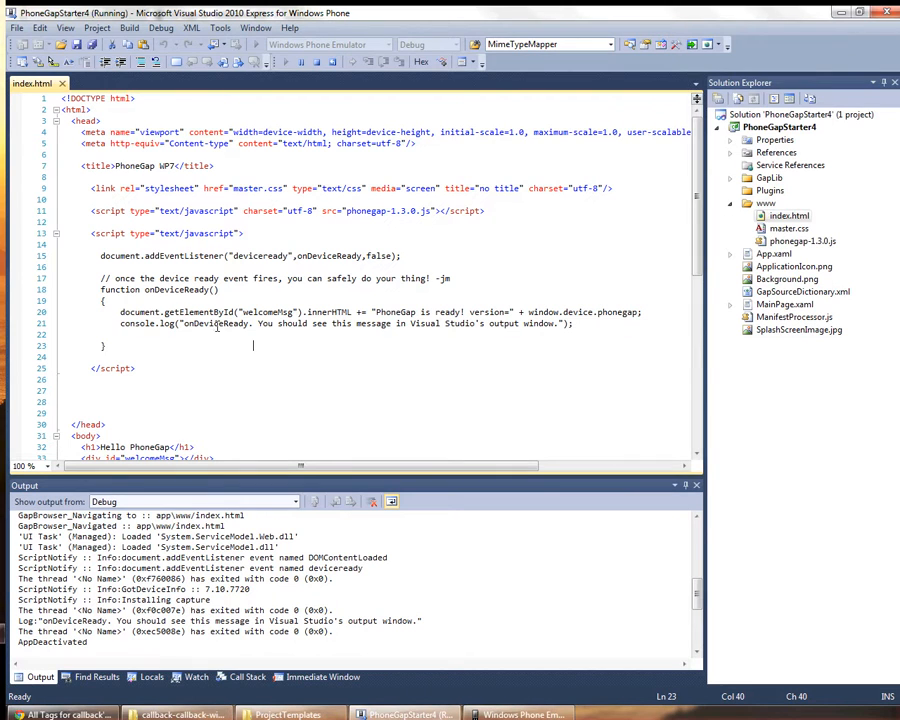
Step: Highlight onDeviceReady and addEventListener in index.html's deviceready code
double_click(213, 323)
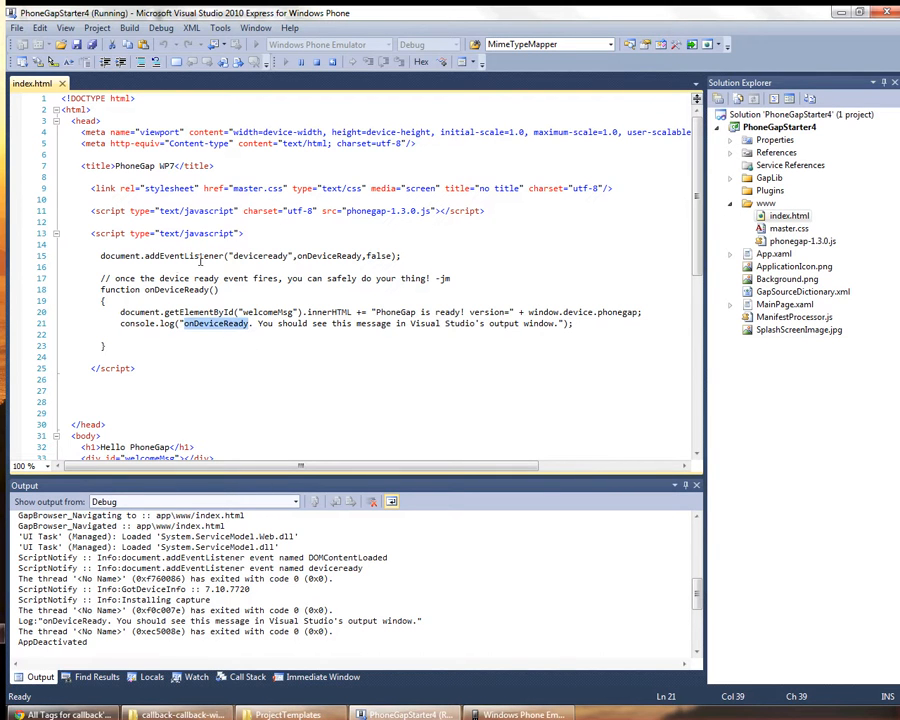
double_click(258, 256)
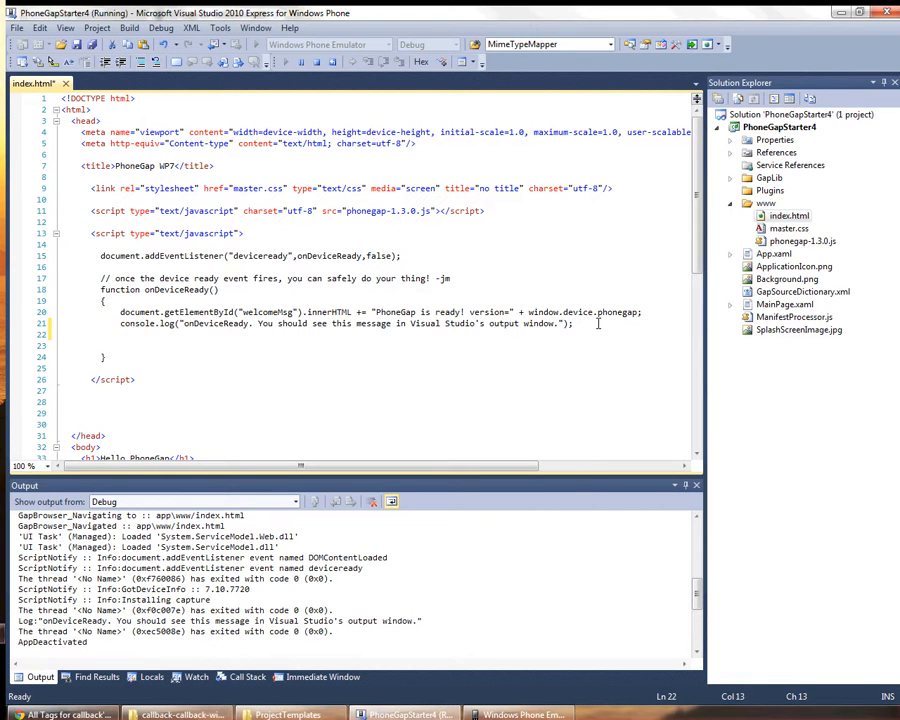
Step: Type navigator.notification.alert("I on the blank onDeviceReady line
type("navig")
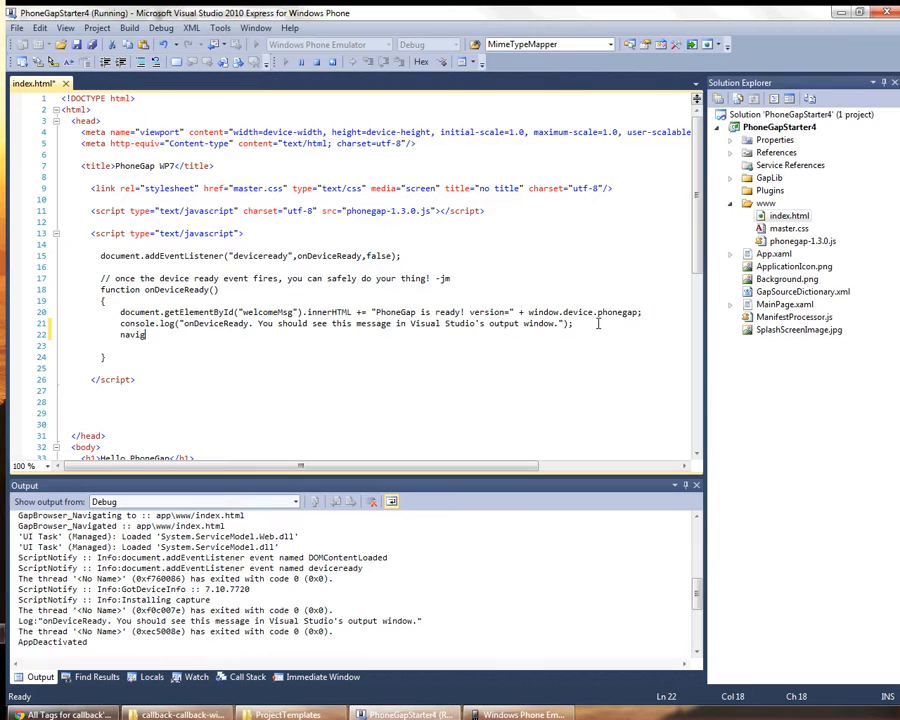
type("ator.")
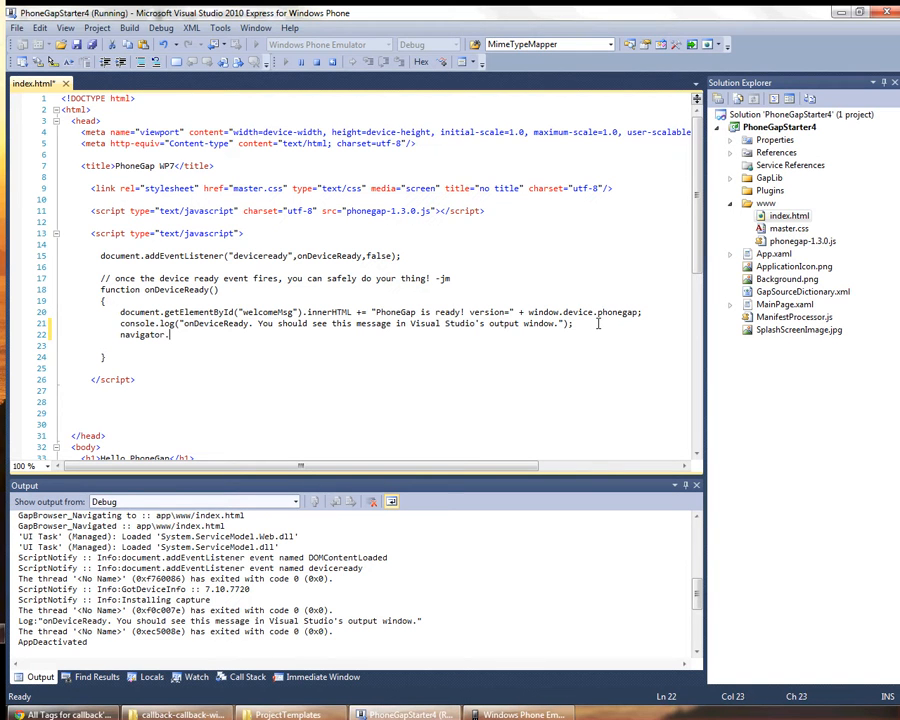
type("n")
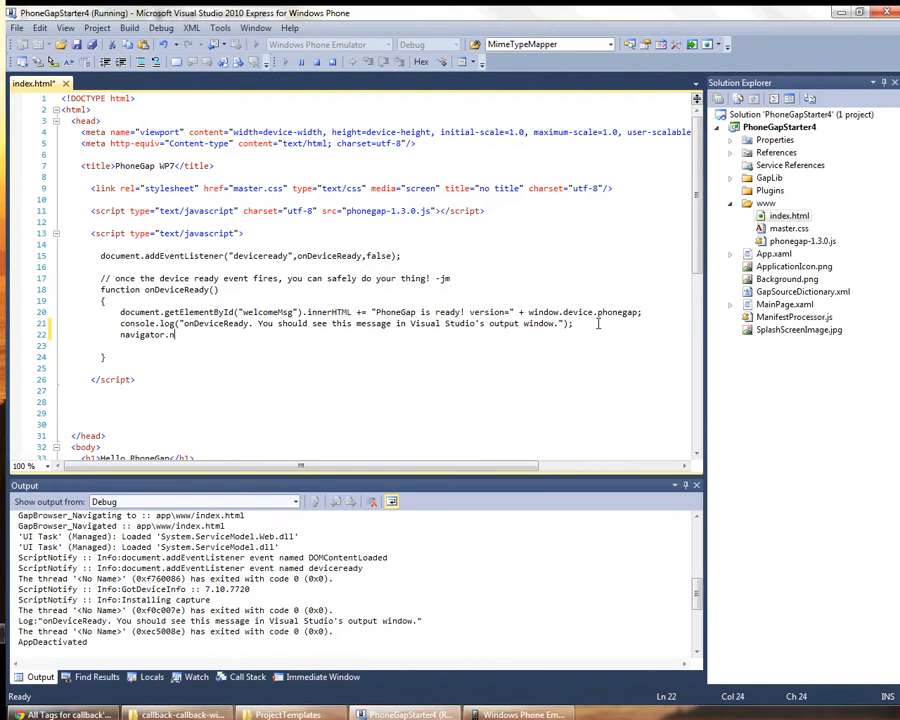
type("otification")
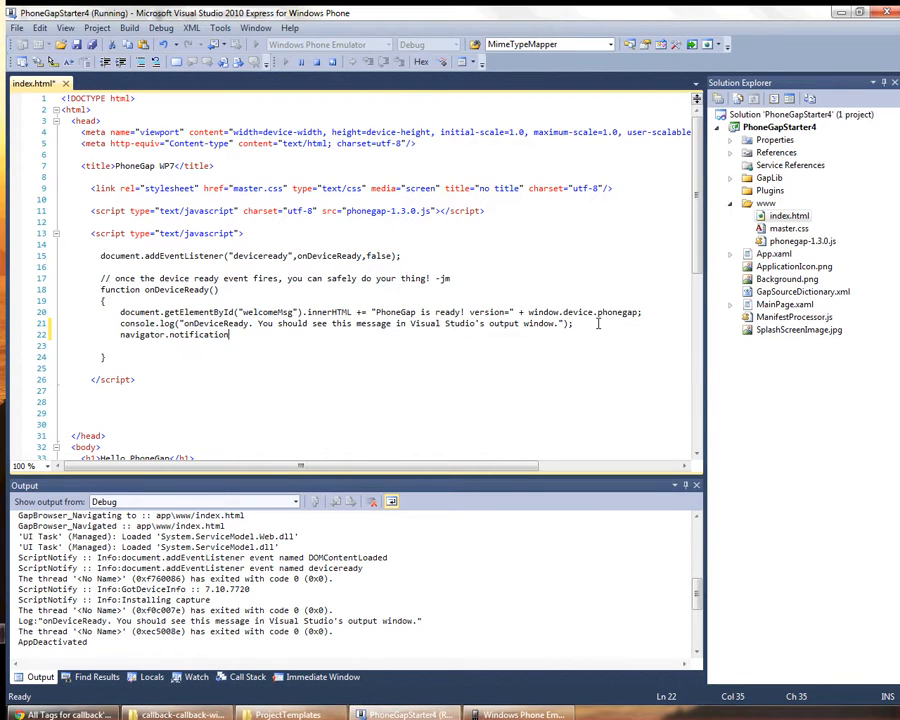
type(".alert(")
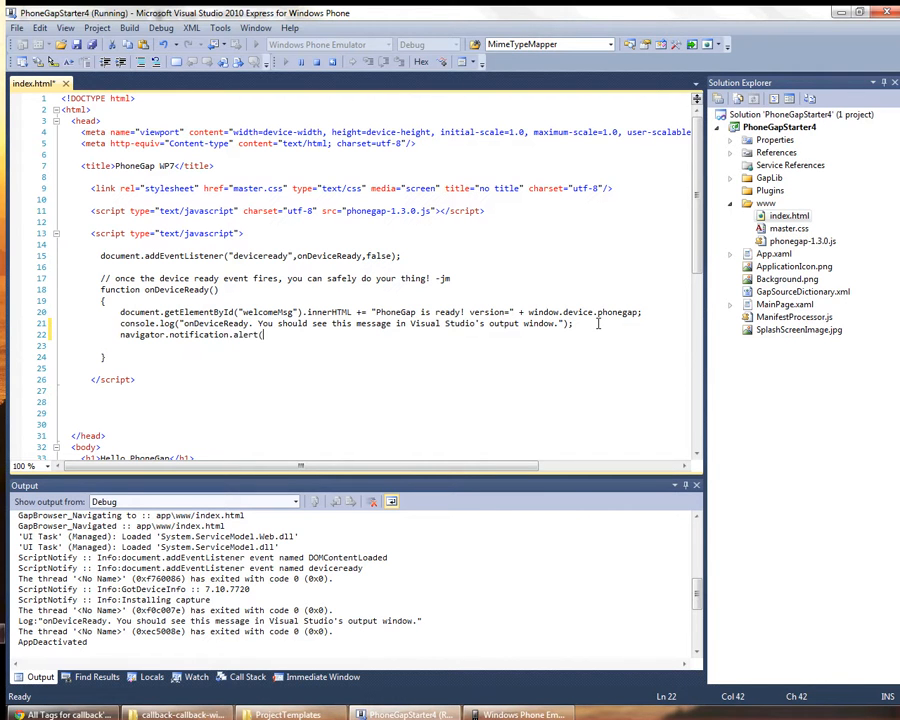
type("\"I")
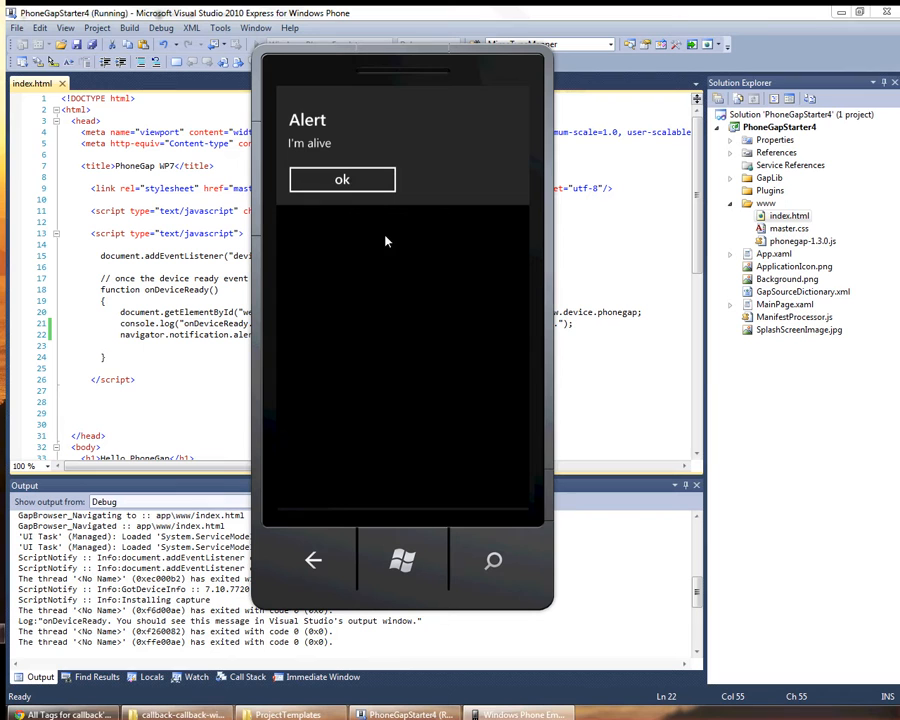
Step: Dismiss the I'm alive alert in the Windows Phone Emulator
left_click(342, 179)
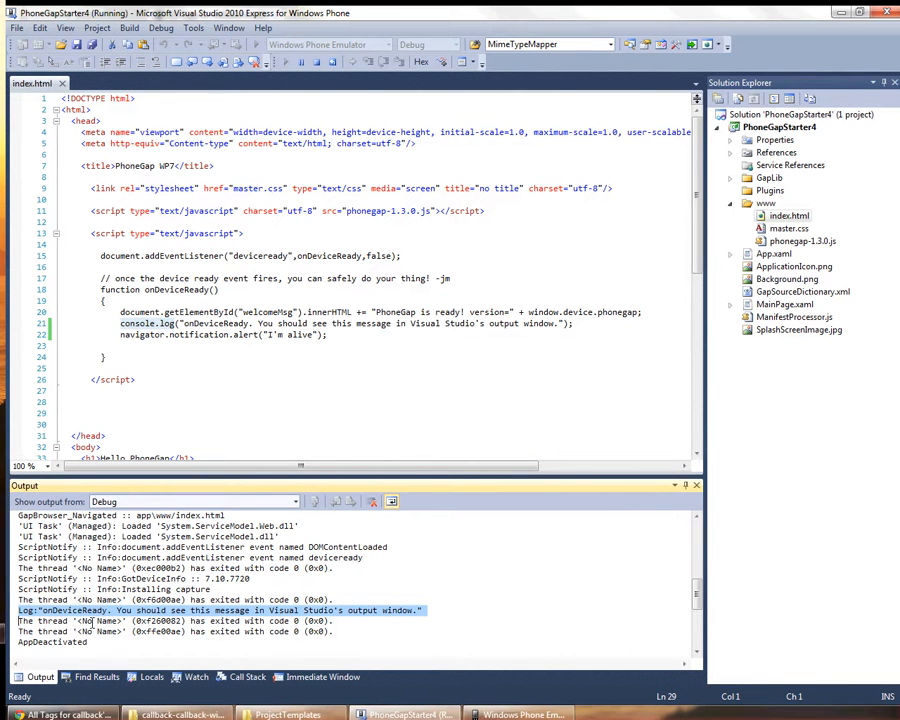
mouse_move(451, 613)
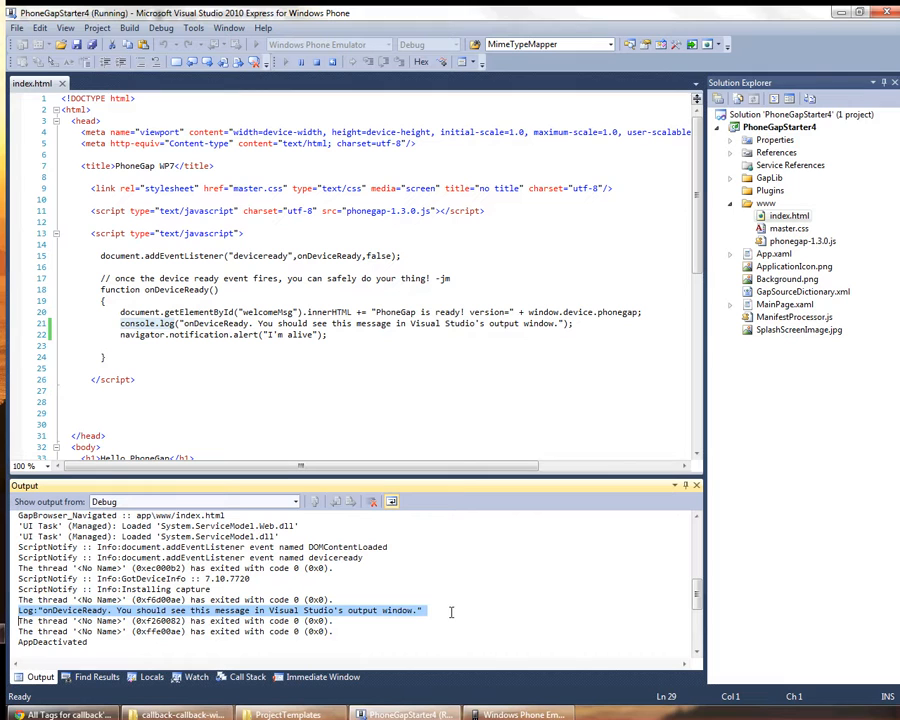
mouse_move(455, 384)
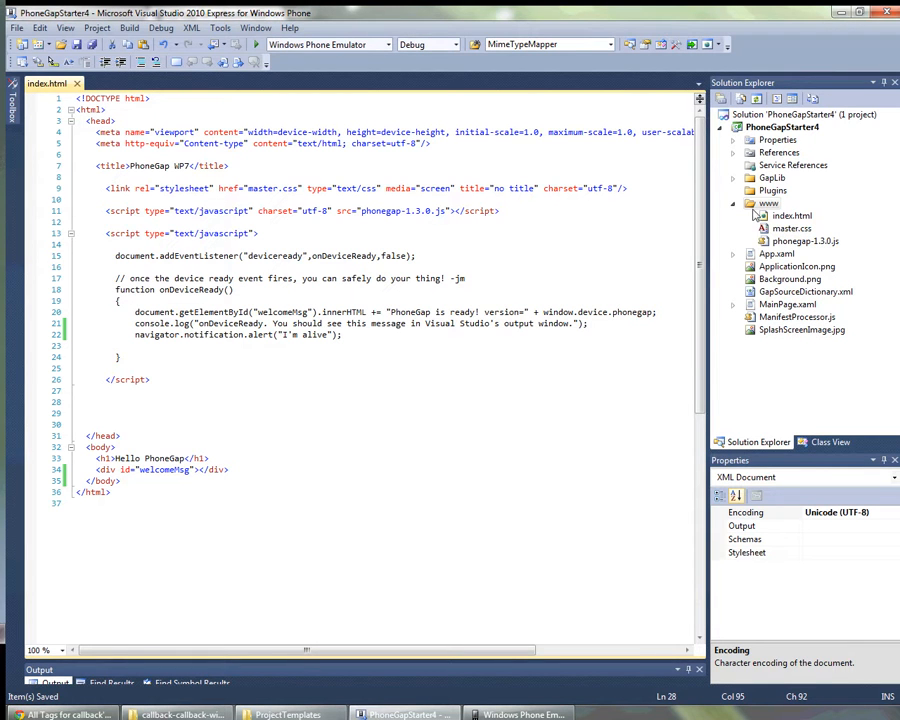
Step: Select index.html and inspect its Build Action setting, Content
left_click(780, 216)
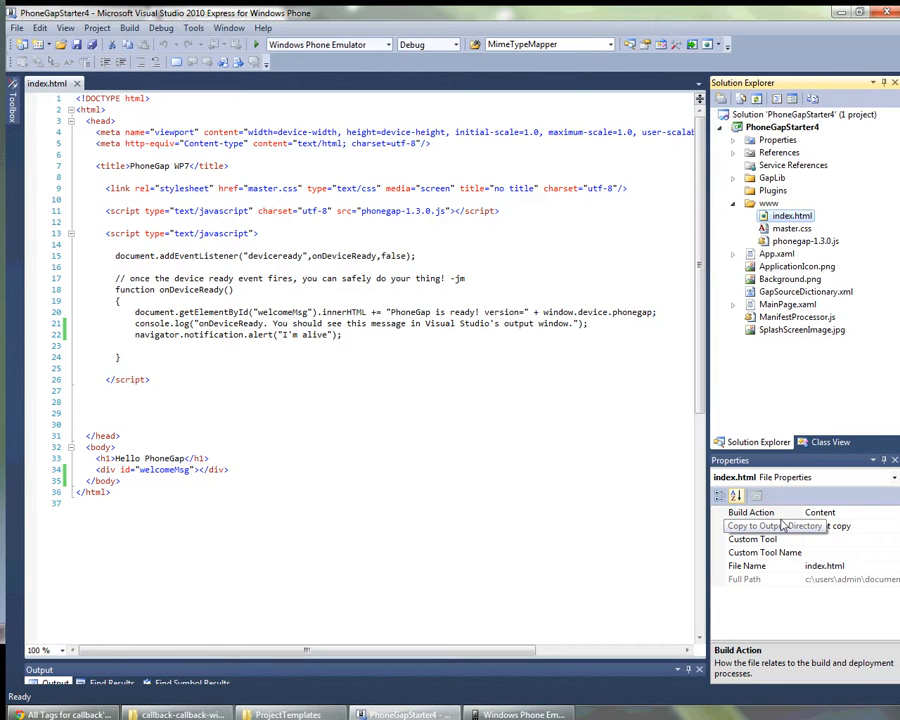
left_click(850, 526)
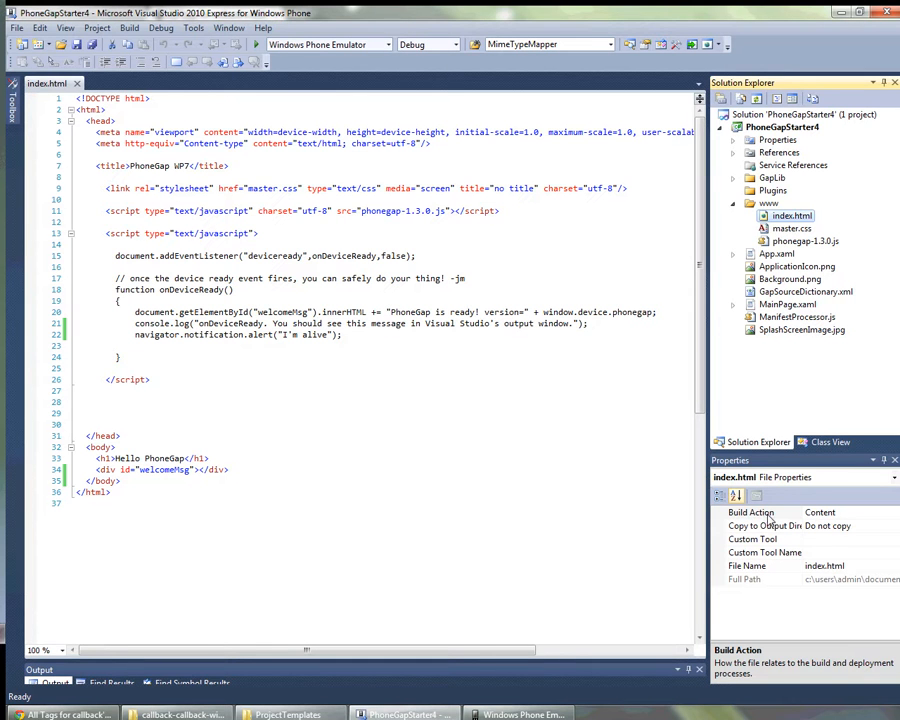
Step: Add the long-named JPEG to the www folder, then return to index.html
right_click(763, 202)
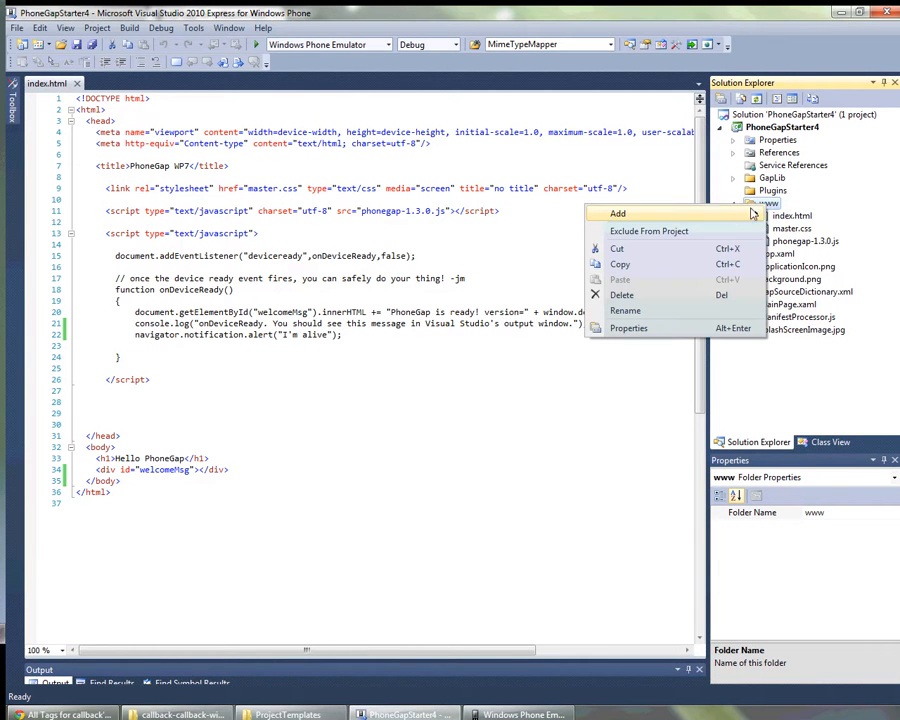
left_click(618, 213)
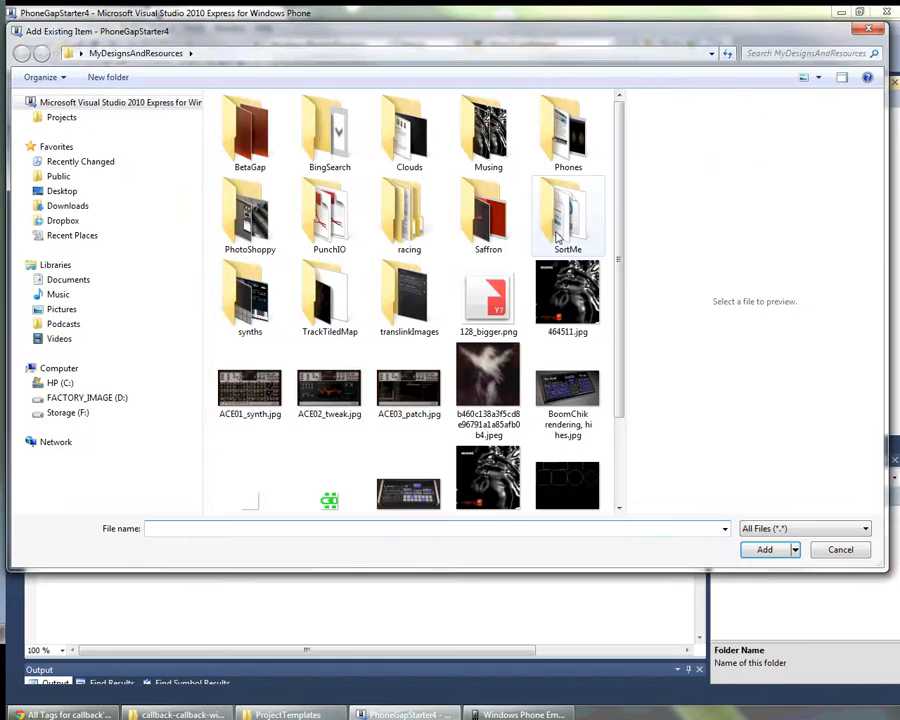
left_click(840, 550)
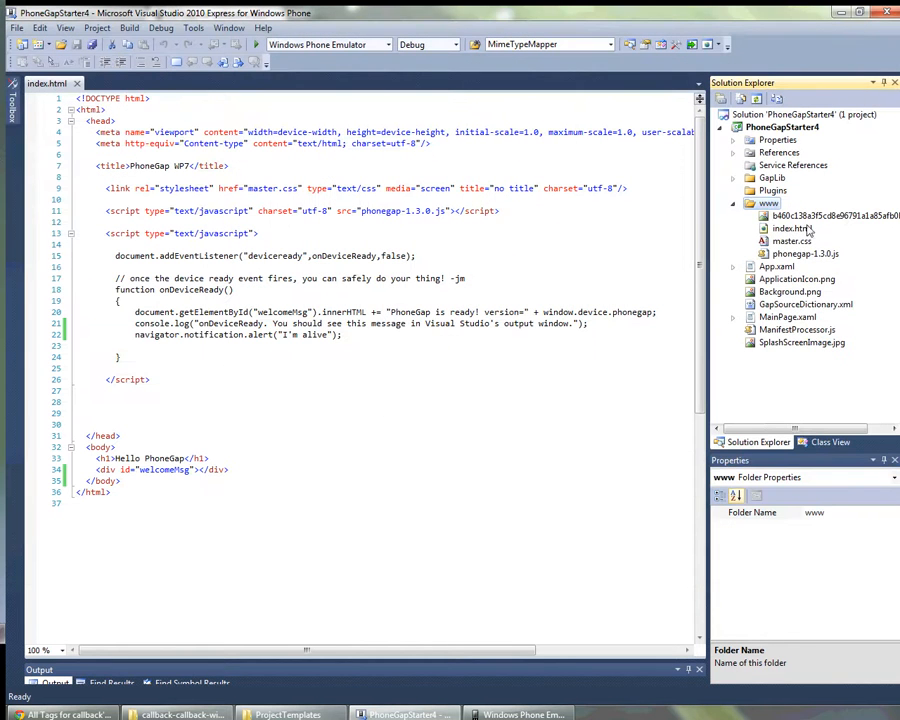
left_click(835, 214)
type("//")
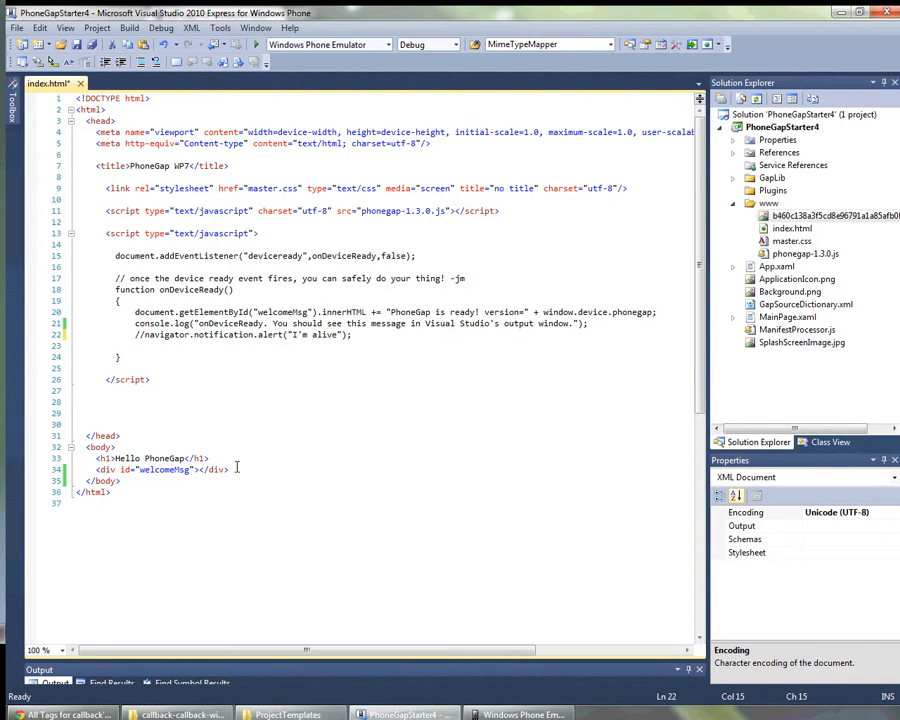
Step: Type an img tag with src b460c138a3f5cd8e96791a1a85afb0b4.jpeg into index.html
type("<i")
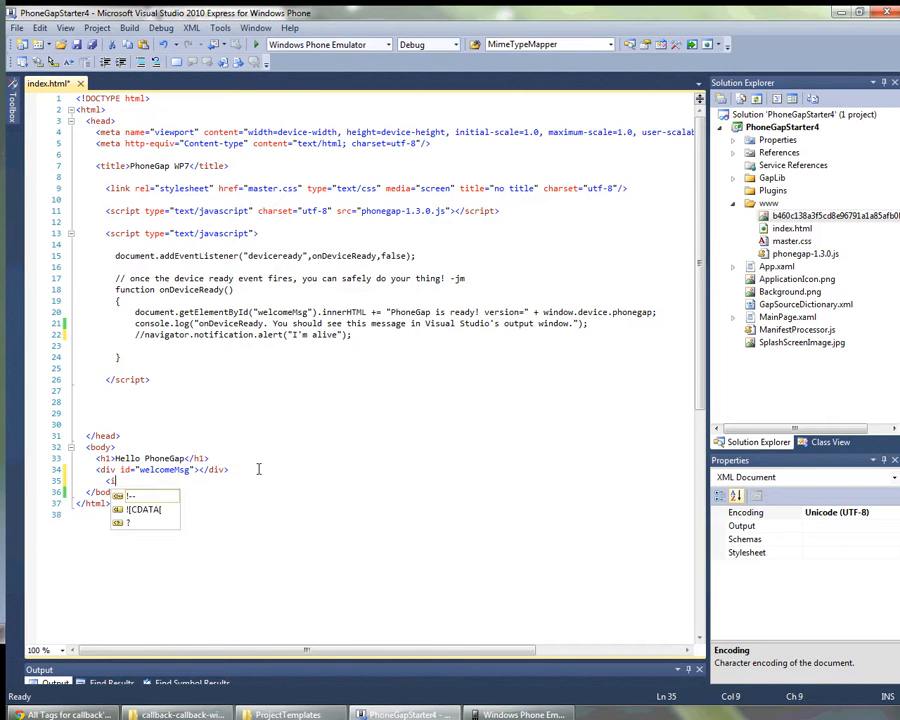
type("<img src")
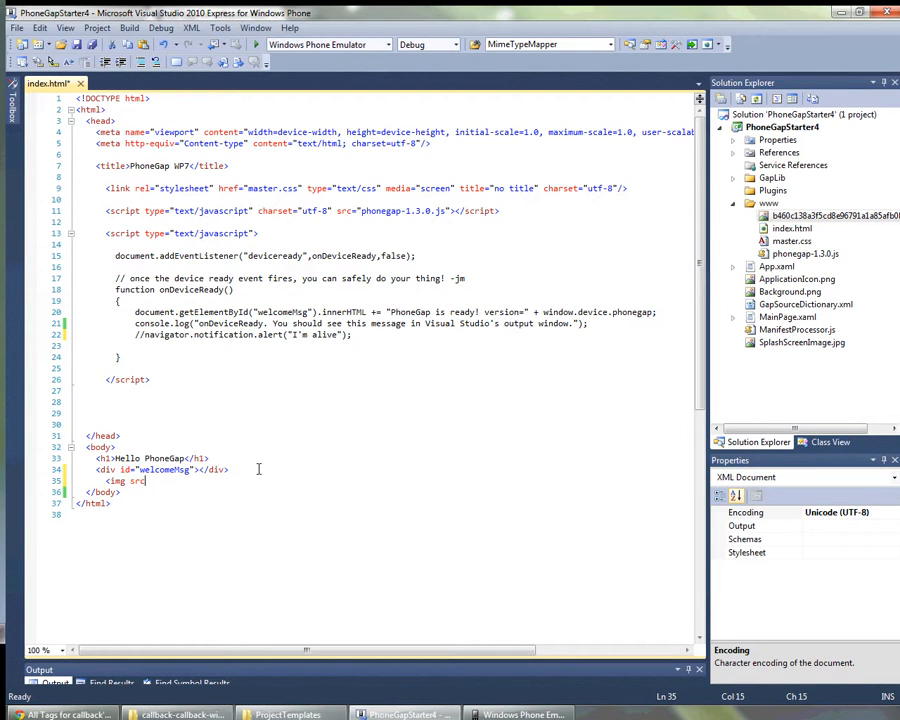
type("=\"{")
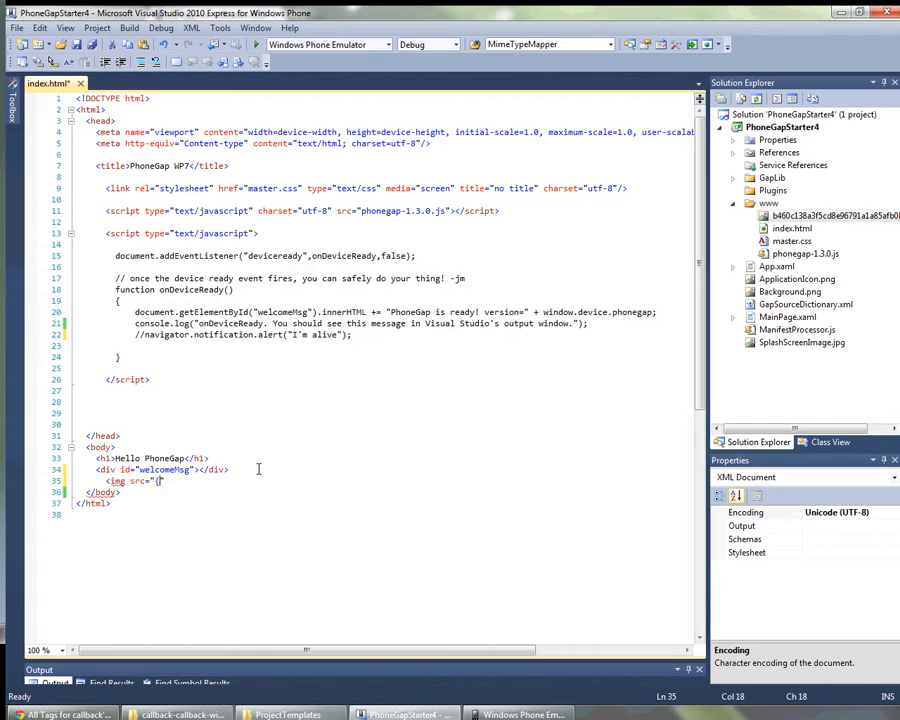
type("b460c138a3f5cd8e96791a1a85afb0b4.jpeg\"/>")
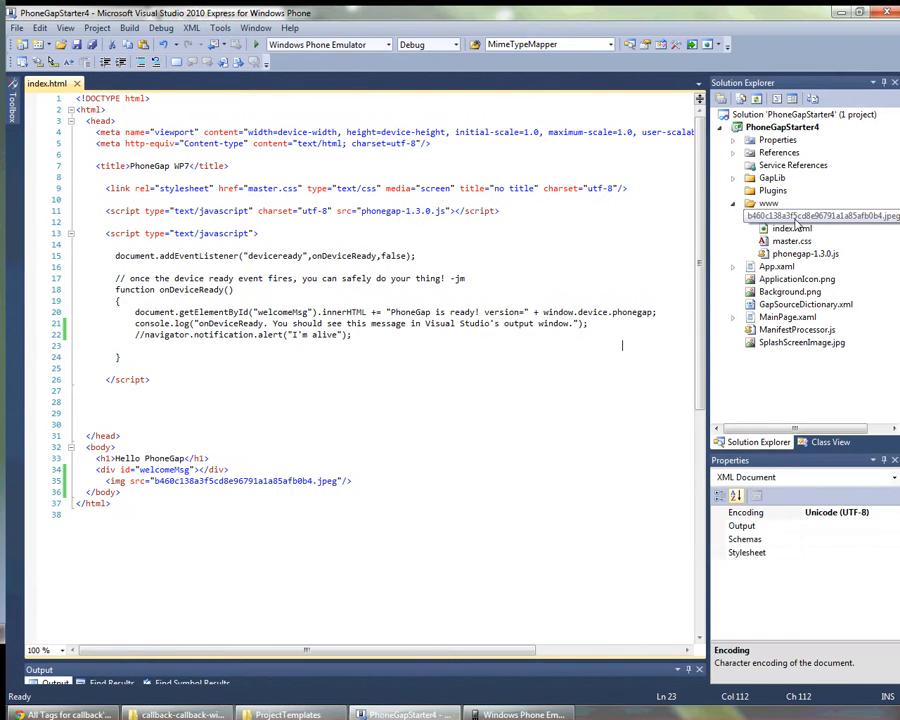
Step: Select the added JPEG and set its Build Action to Content
left_click(810, 214)
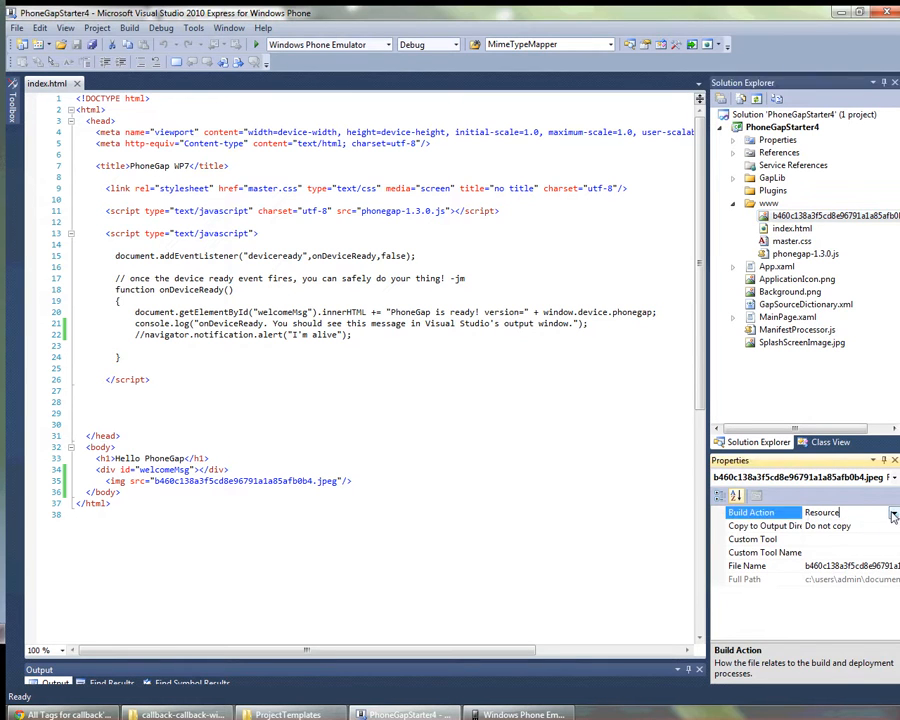
left_click(891, 513)
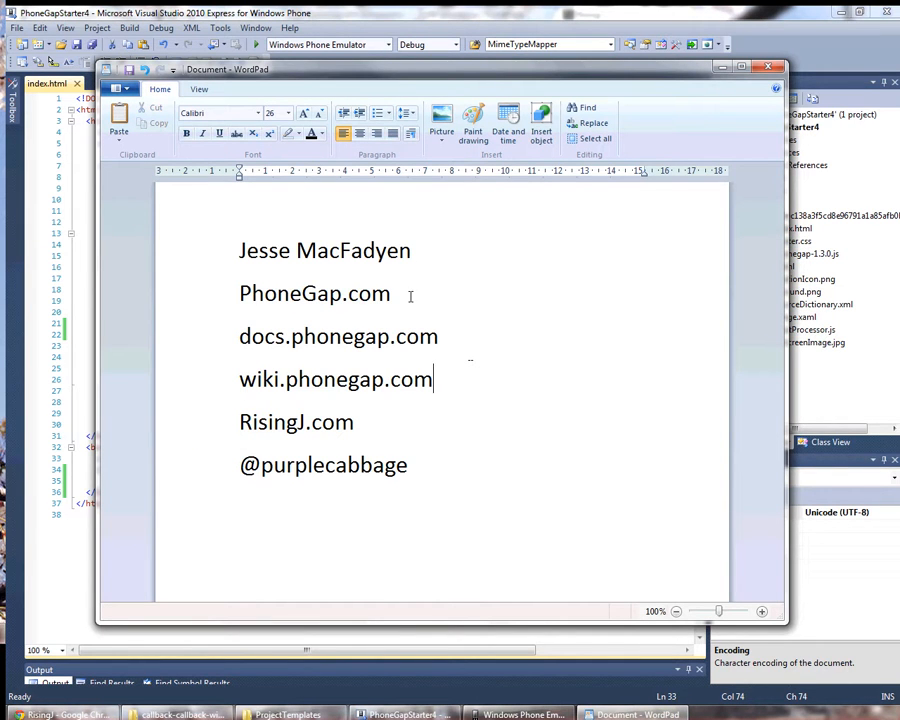
Step: Highlight the PhoneGap.com credit, show the RisingJ blog, then highlight the last line
double_click(314, 293)
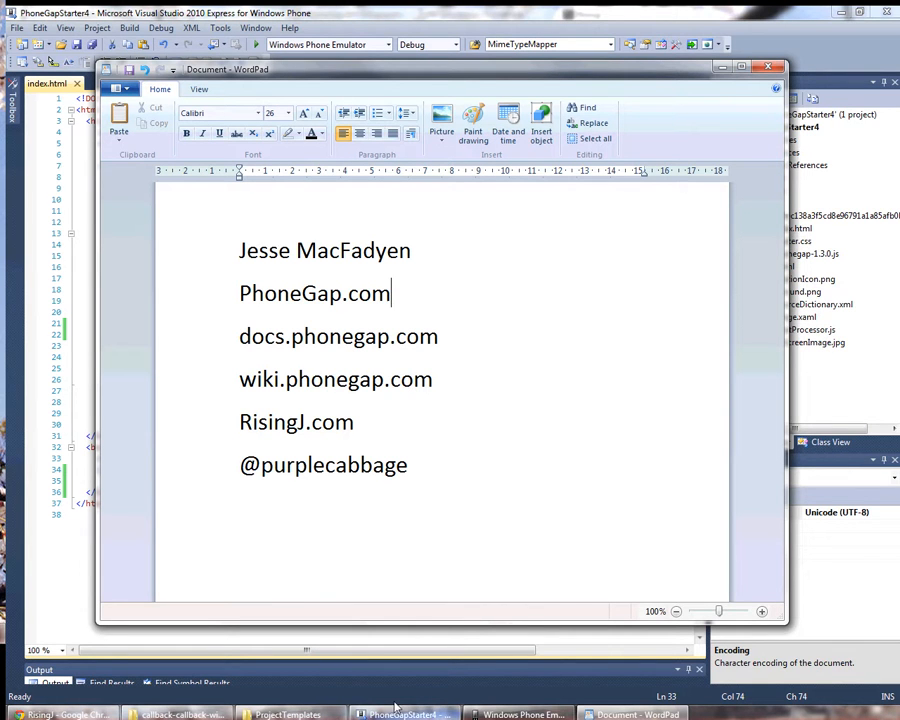
left_click(60, 710)
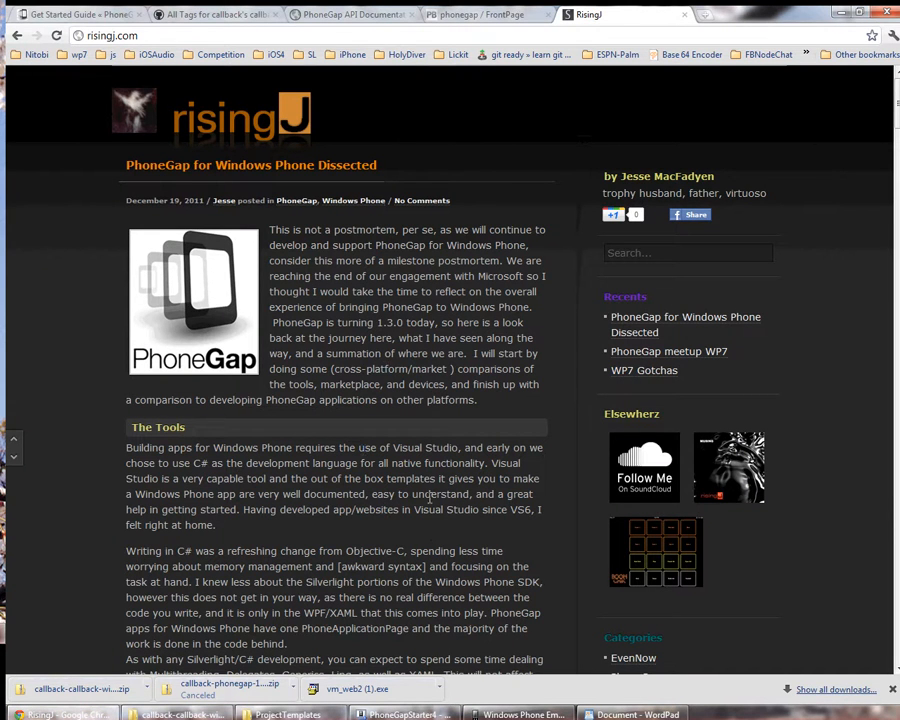
left_click(637, 713)
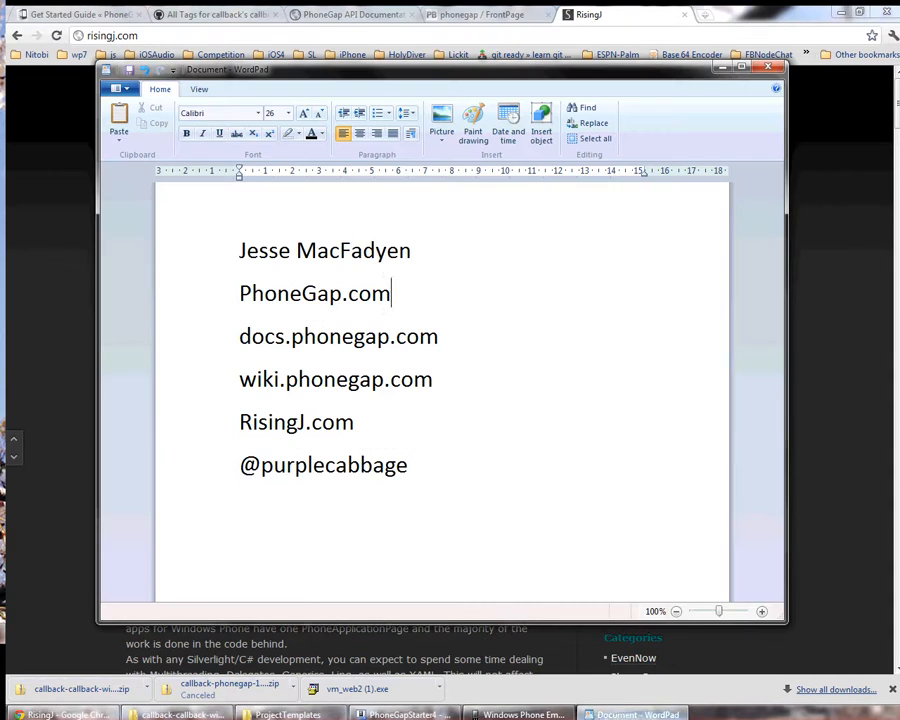
double_click(333, 465)
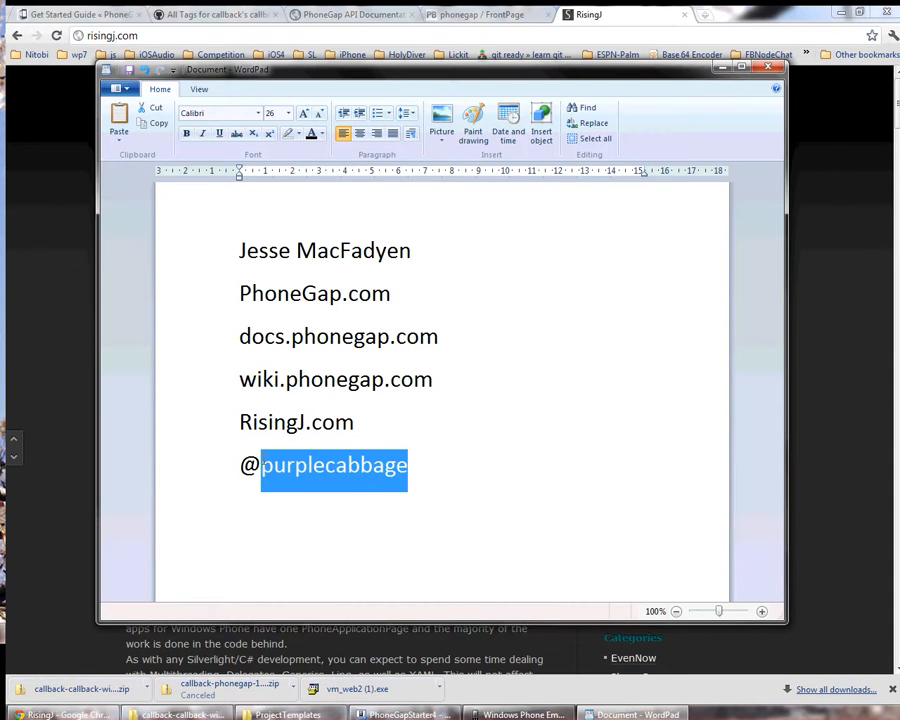